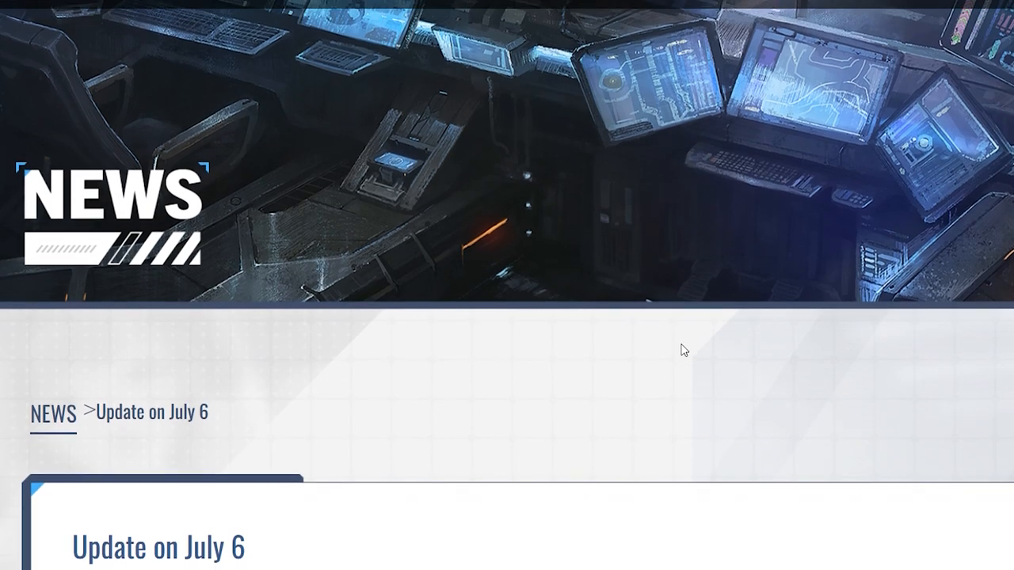
Scroll past the NEWS banner to the Update on July 6 title, date and opening maintenance notice
scroll(down, 3)
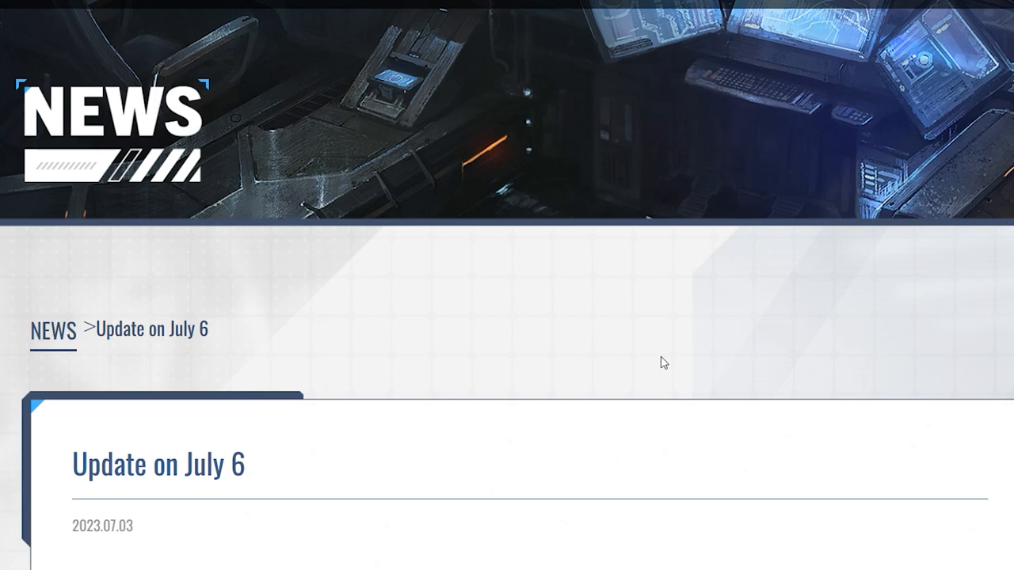
mouse_move(197, 60)
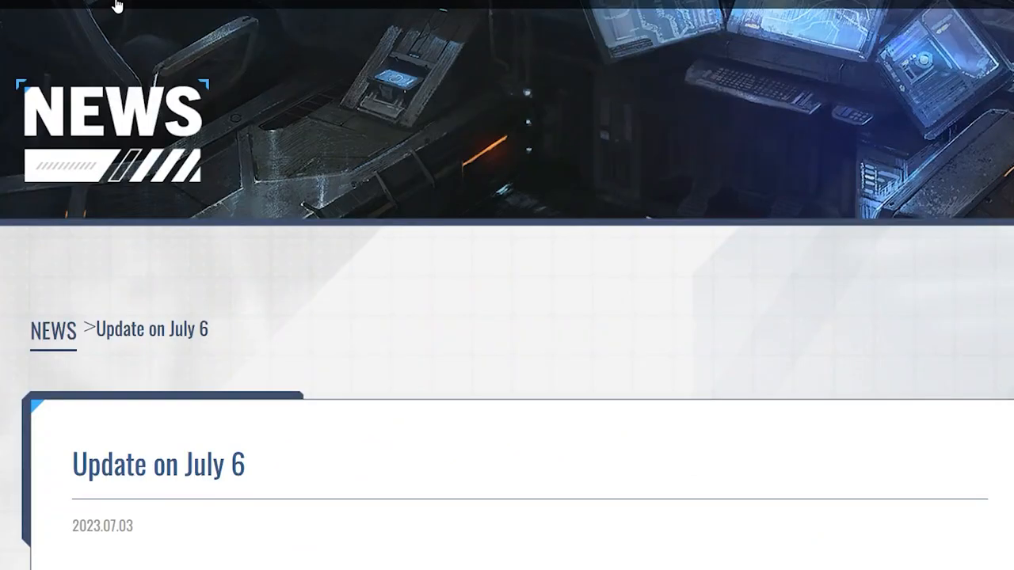
scroll(down, 3)
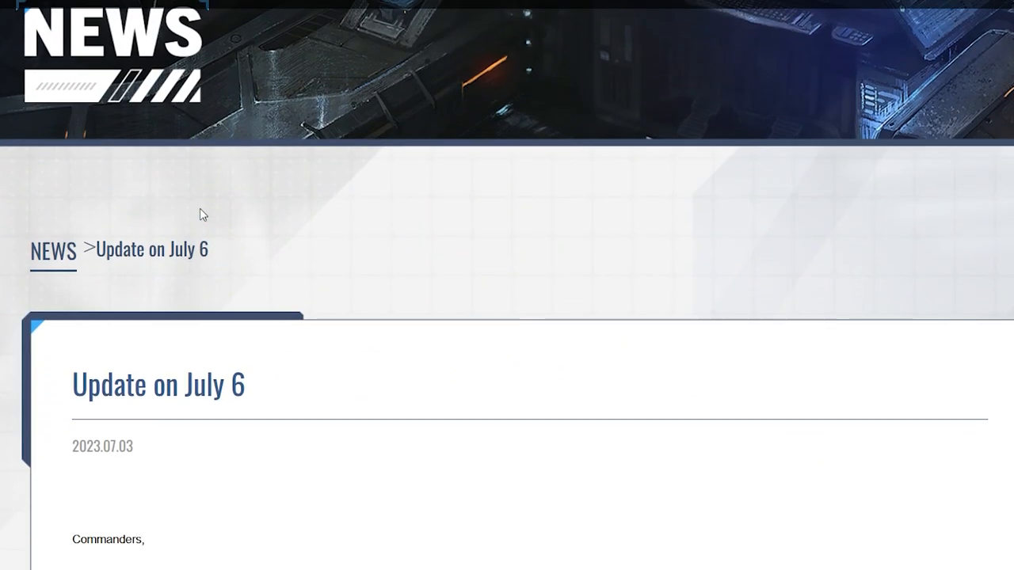
scroll(down, 3)
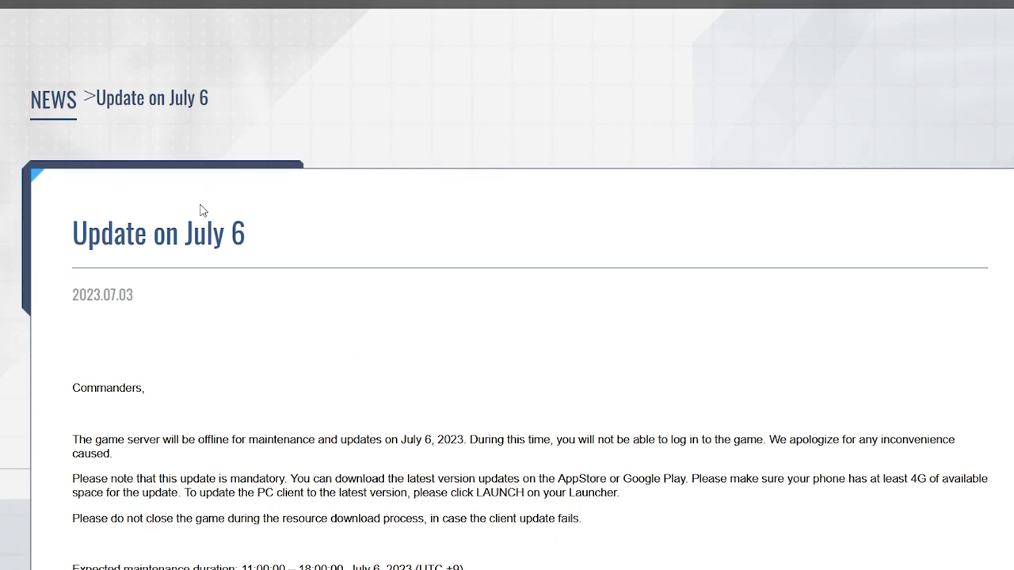
scroll(up, 3)
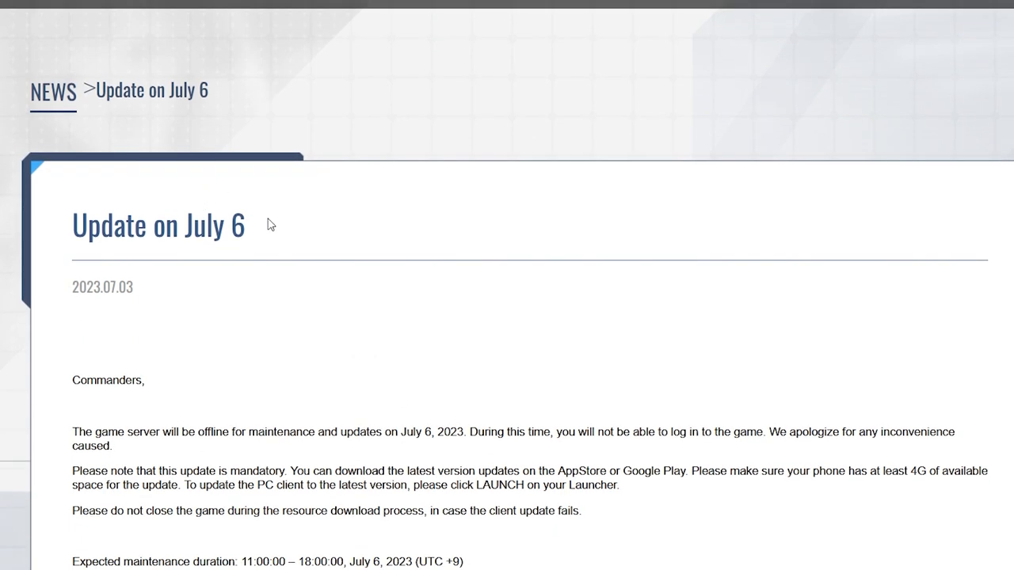
mouse_move(272, 225)
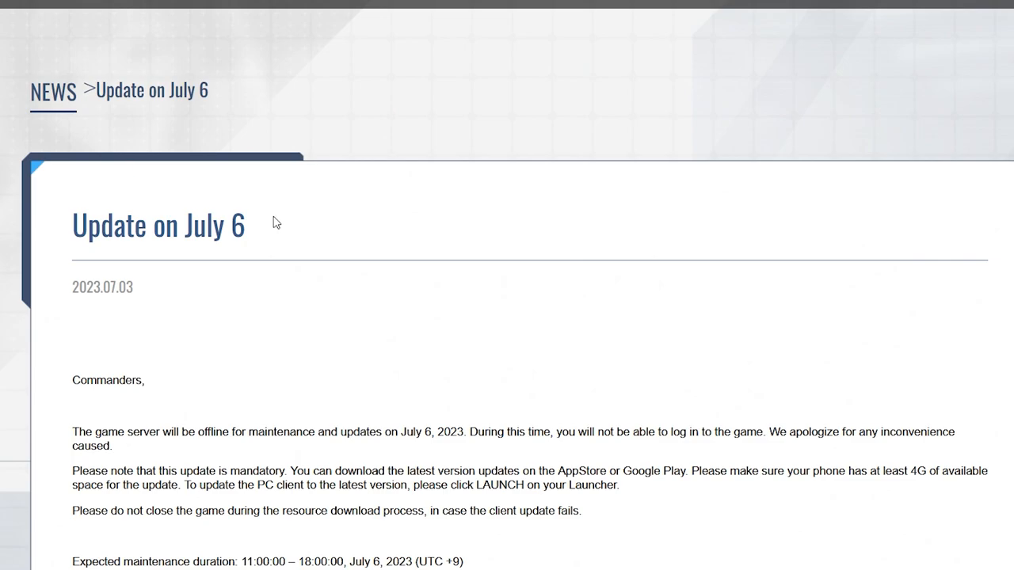
Scroll through the maintenance details to the Major updates list with 1.1 SSR Nero and Recruit Rules
scroll(down, 3)
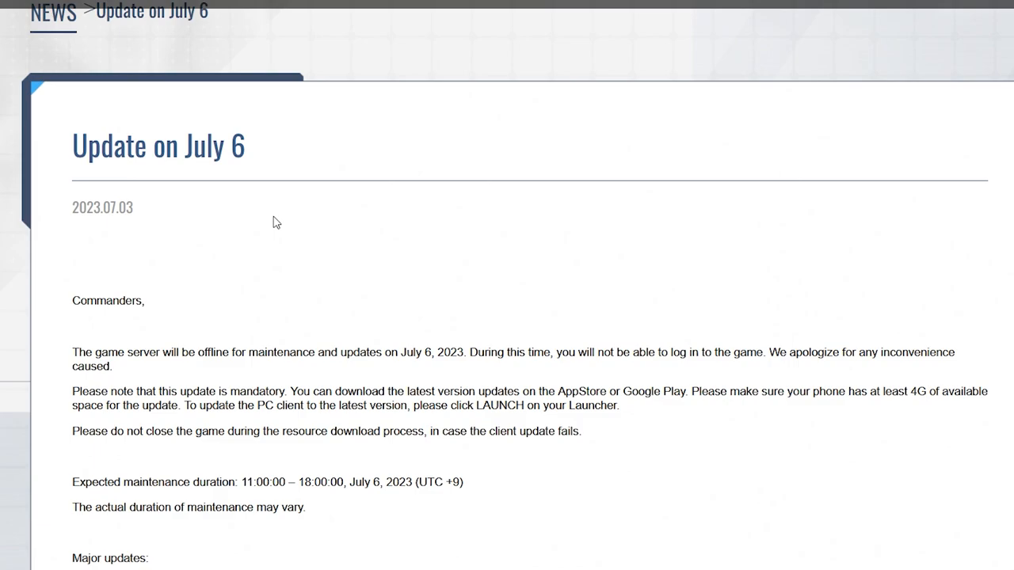
scroll(down, 3)
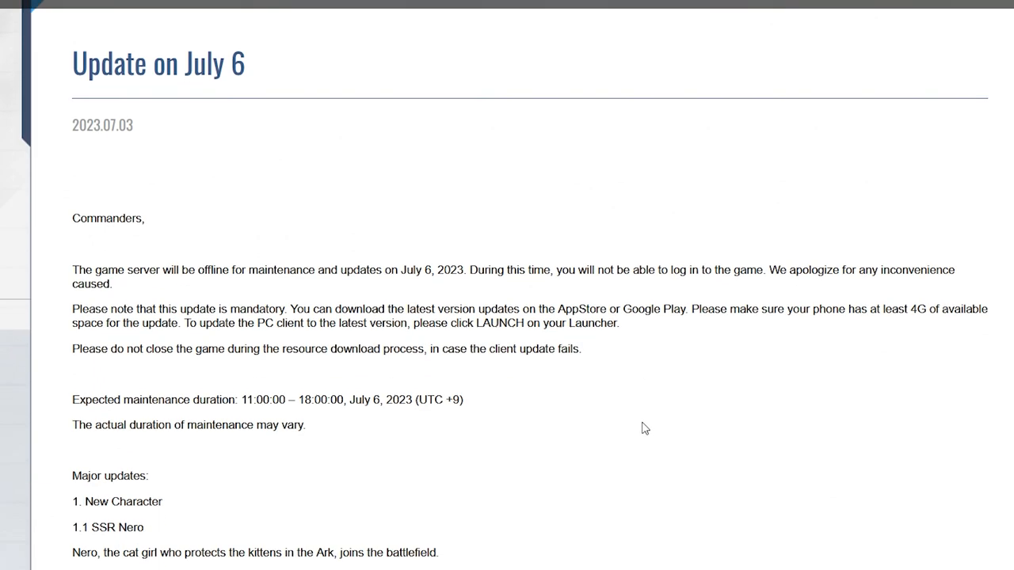
scroll(down, 3)
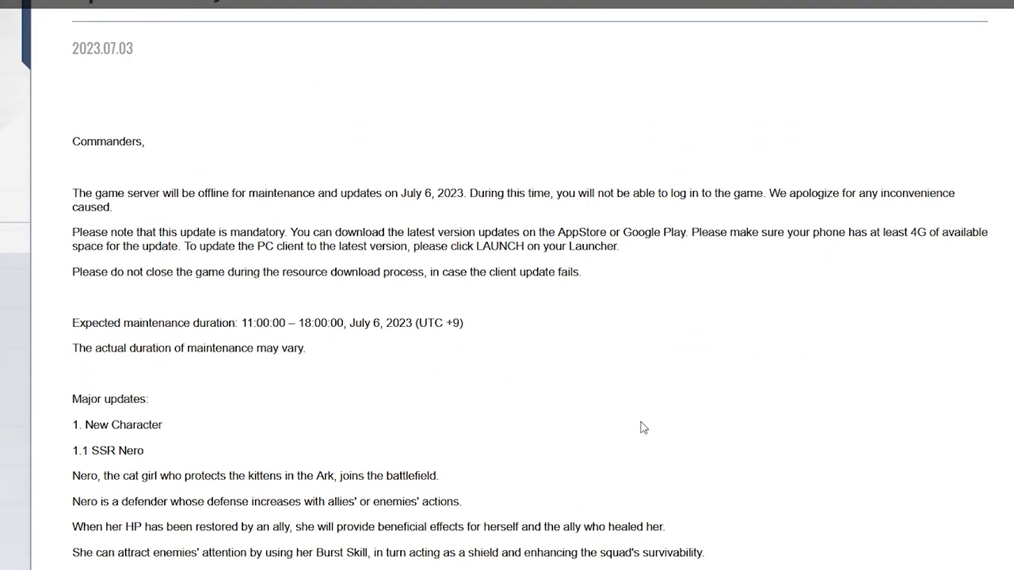
scroll(down, 3)
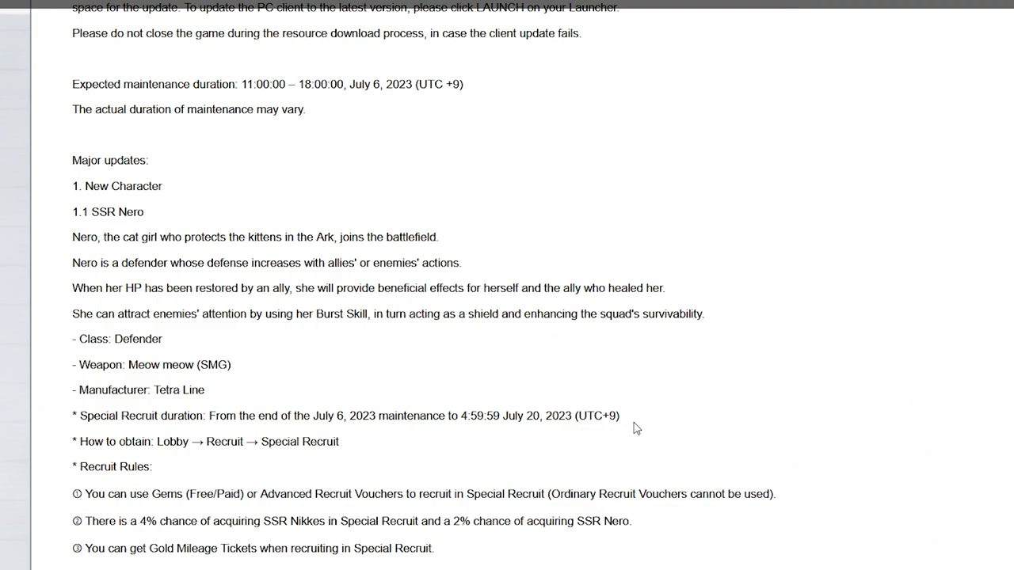
mouse_move(708, 424)
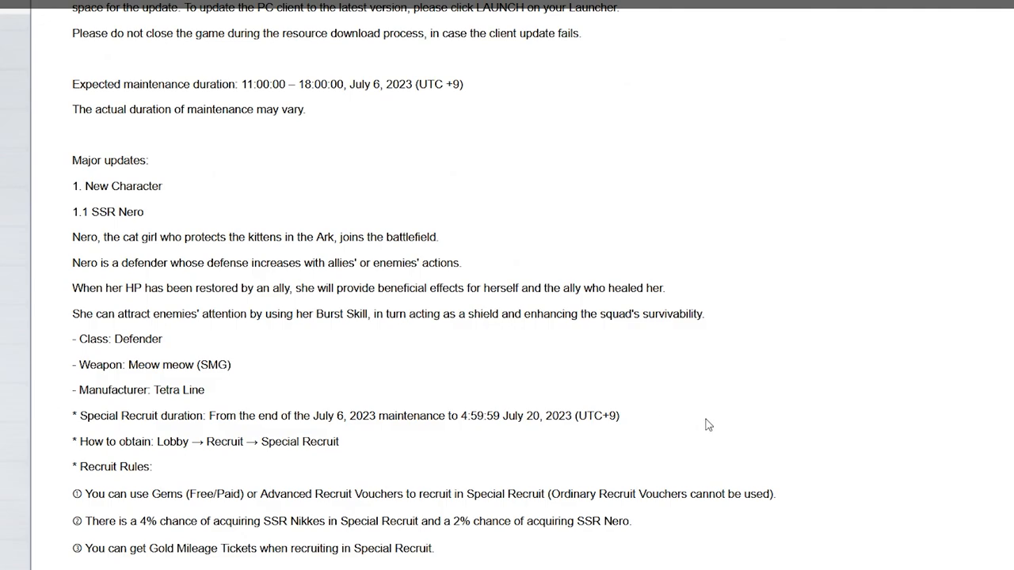
Scroll to 2. New Costume and briefly highlight the Drake – Villain Racer heading
scroll(down, 3)
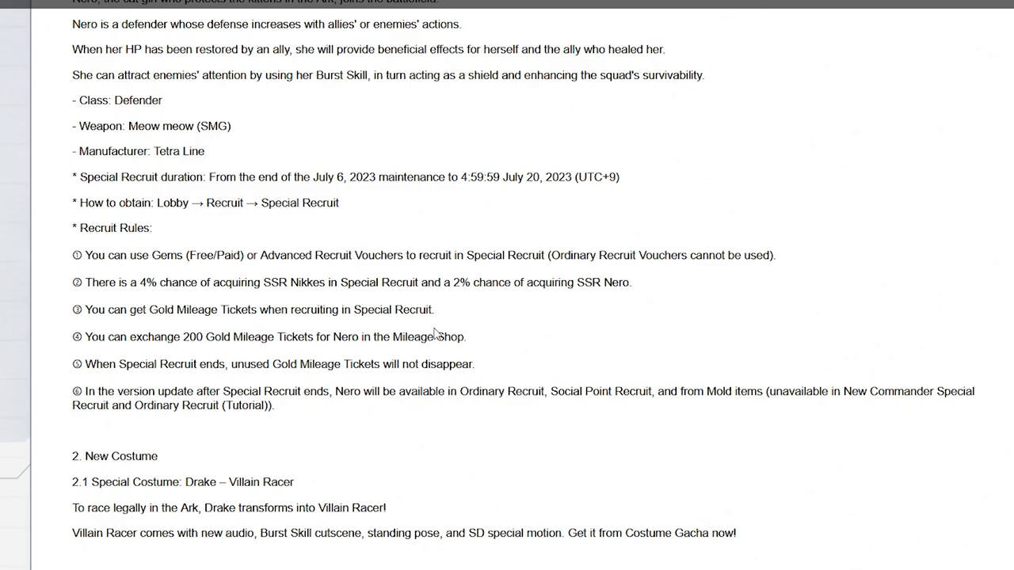
scroll(down, 3)
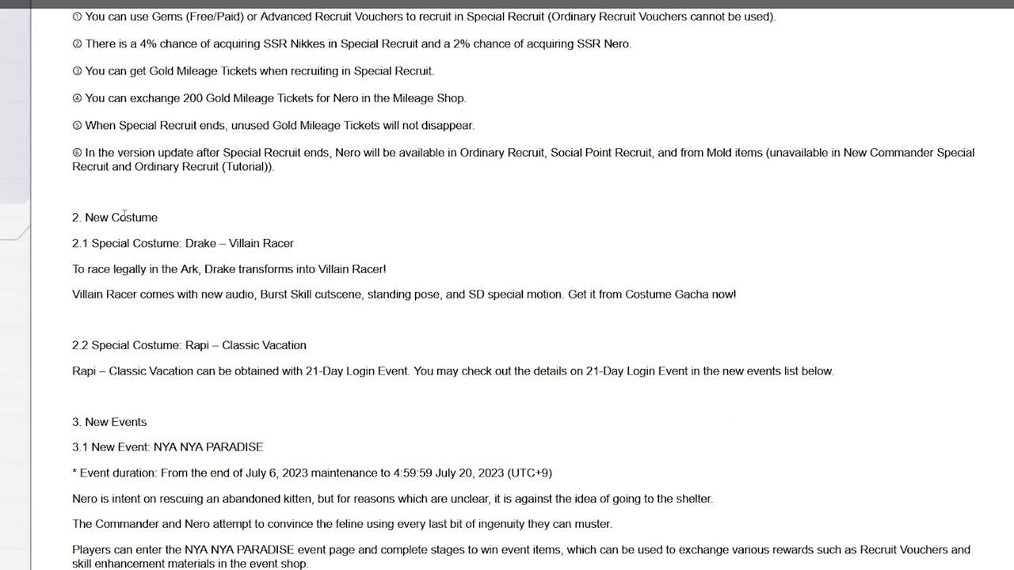
triple_click(188, 345)
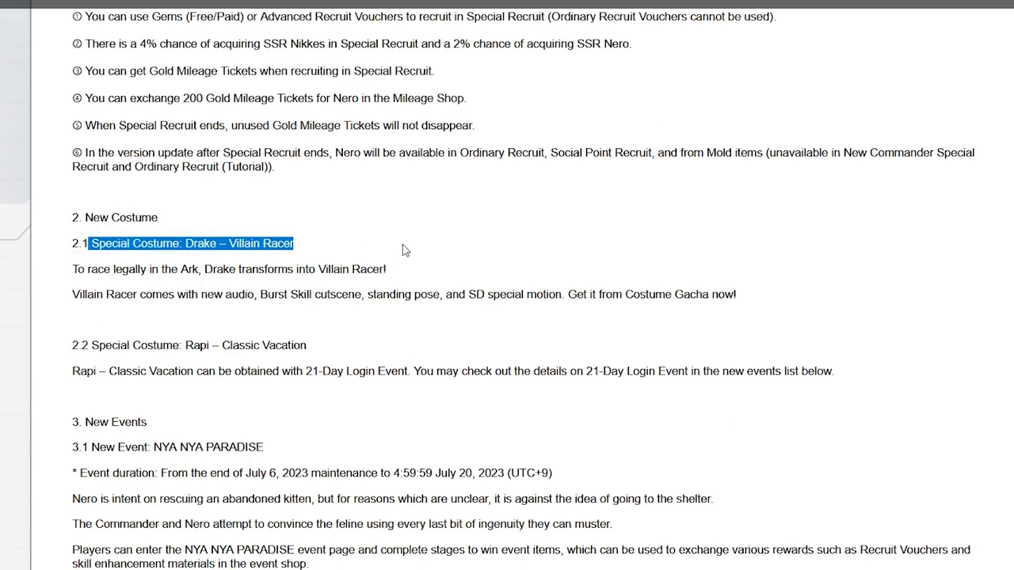
click(377, 261)
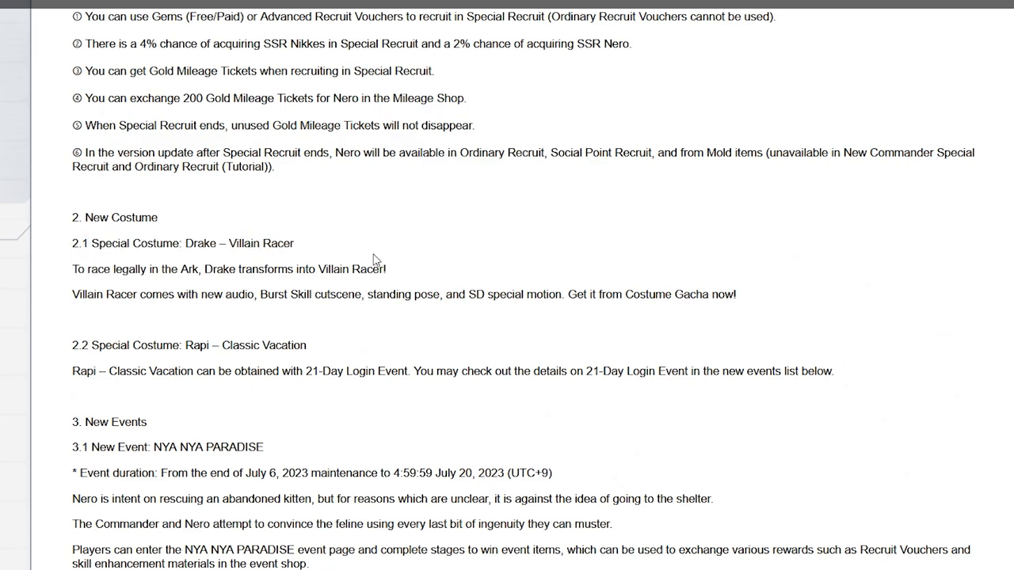
Highlight the Villain Racer features and Costume Gacha lines, then continue into New Events
triple_click(228, 270)
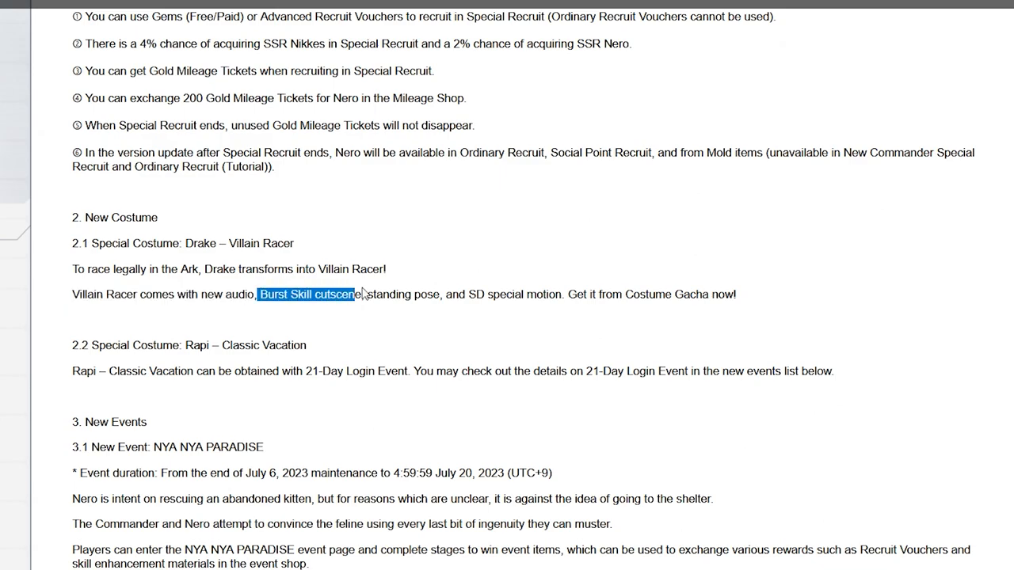
double_click(403, 293)
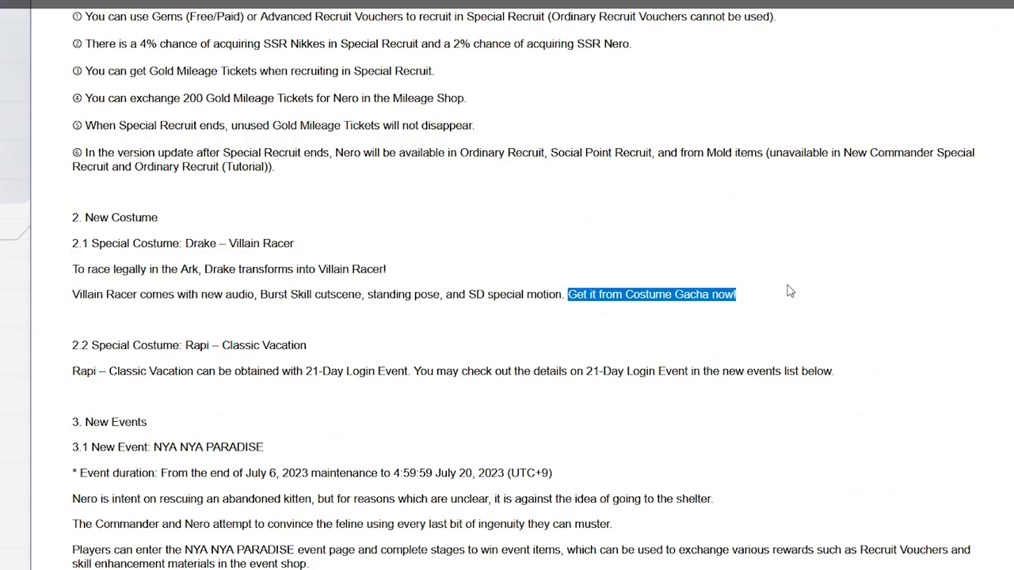
scroll(down, 3)
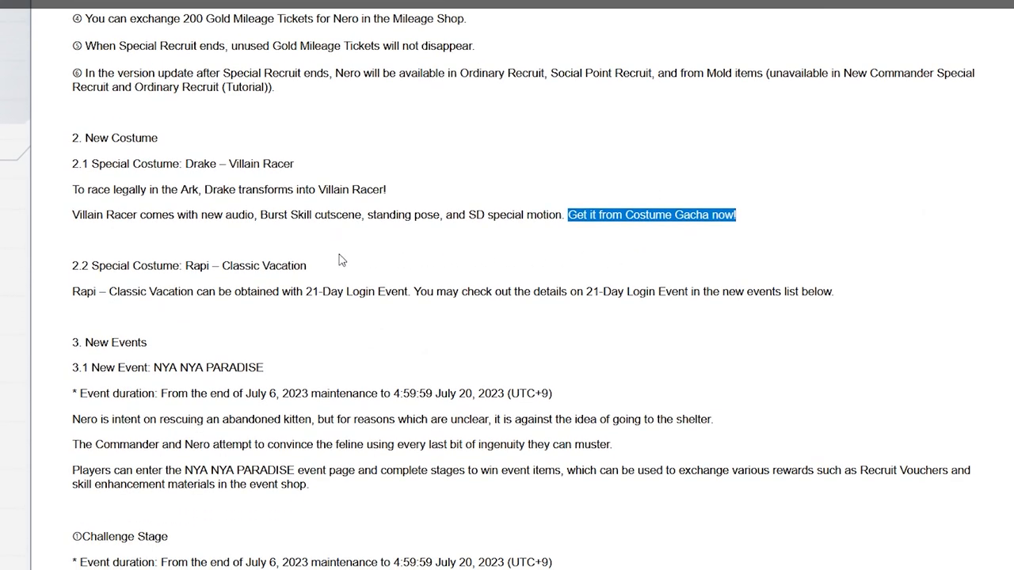
mouse_move(136, 272)
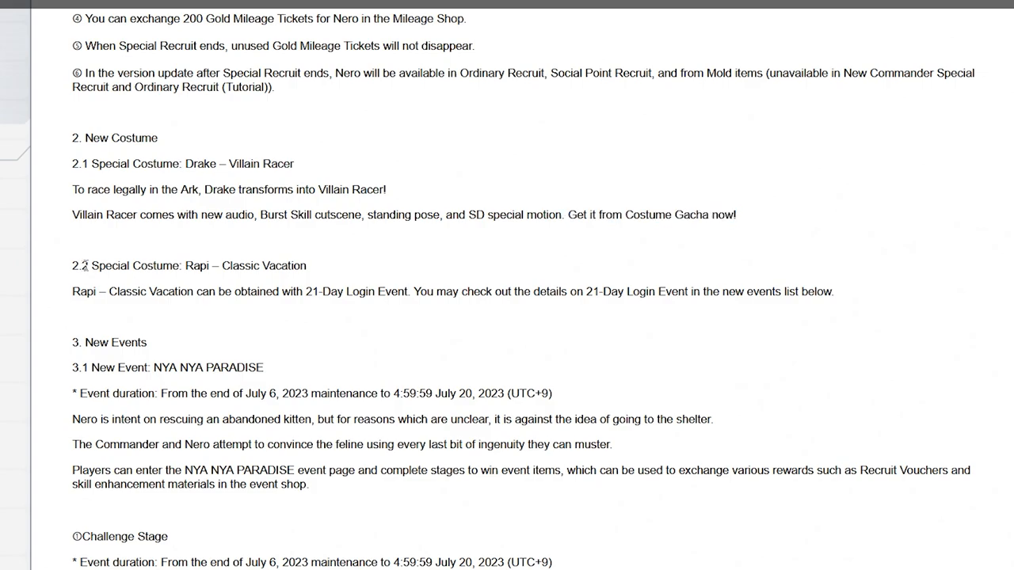
triple_click(189, 266)
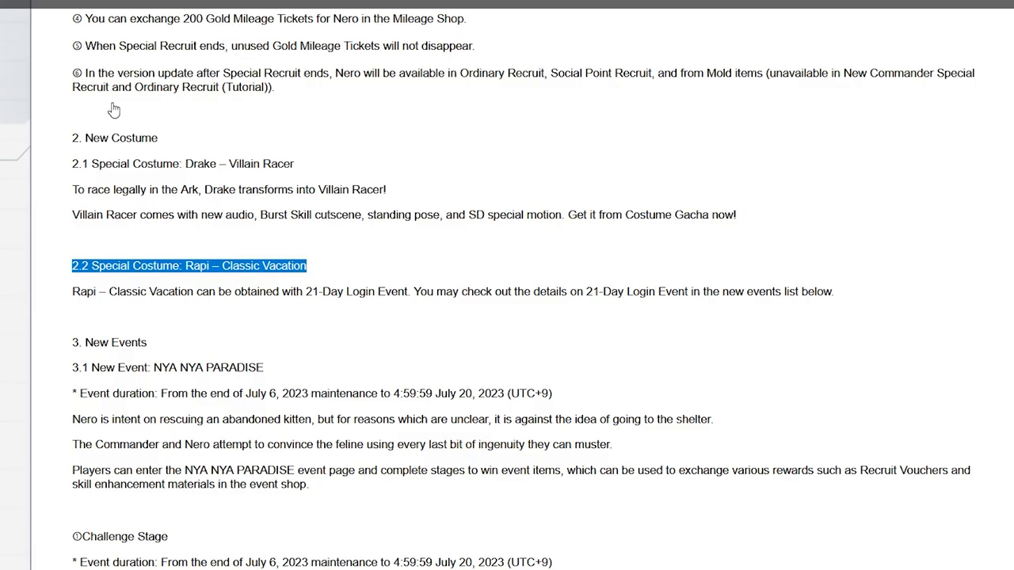
double_click(155, 266)
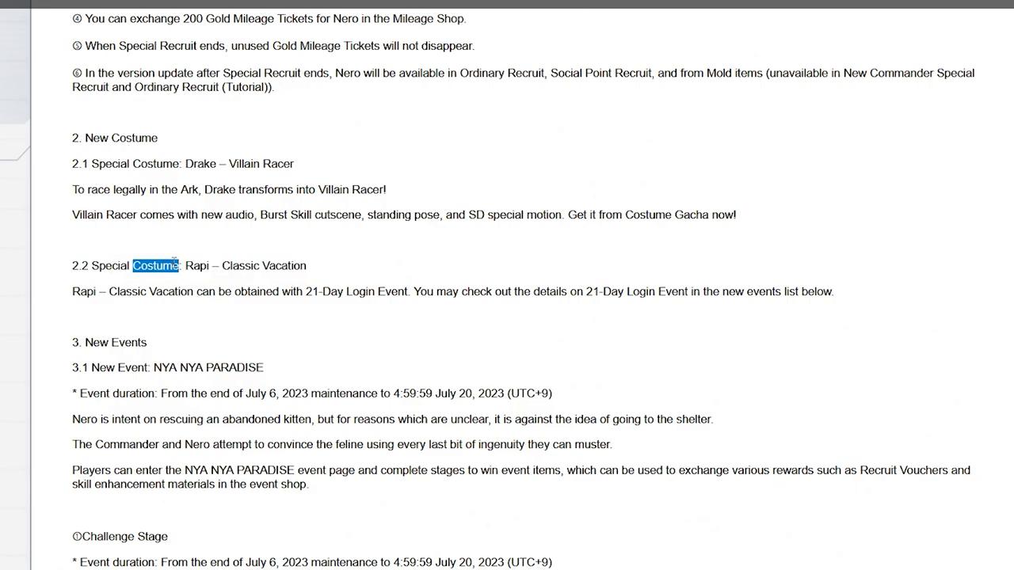
triple_click(189, 266)
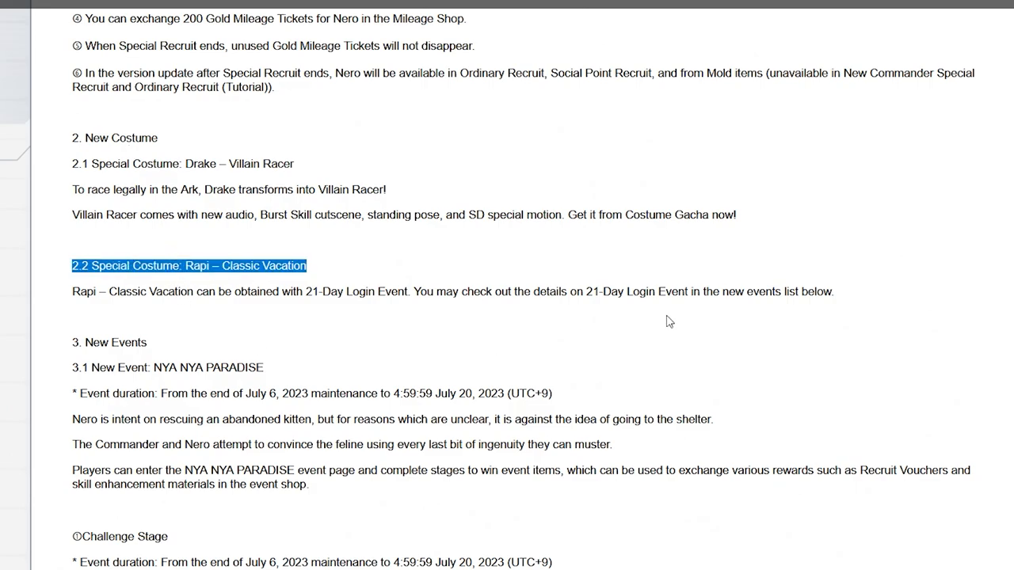
drag(307, 266, 833, 292)
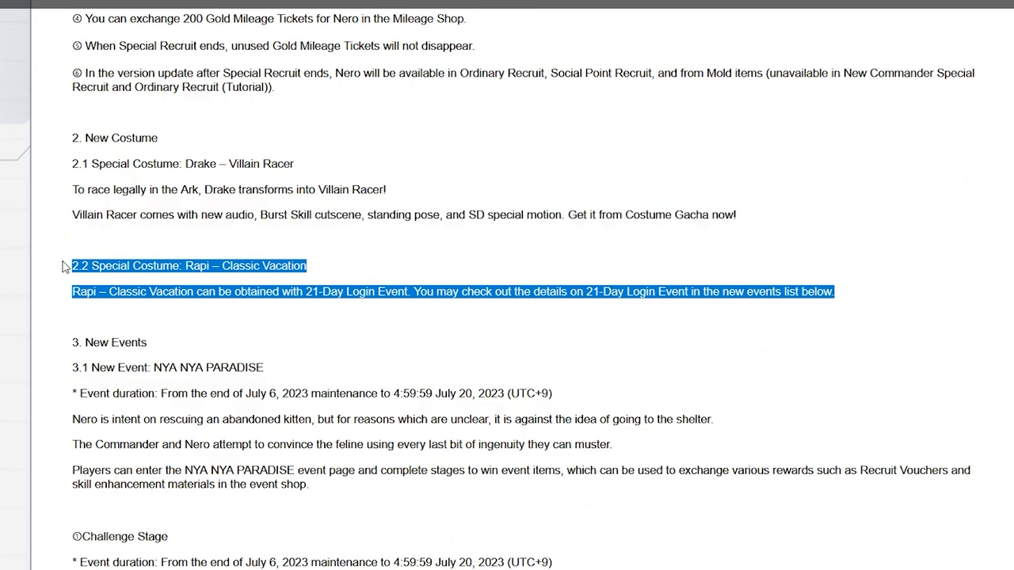
mouse_move(143, 253)
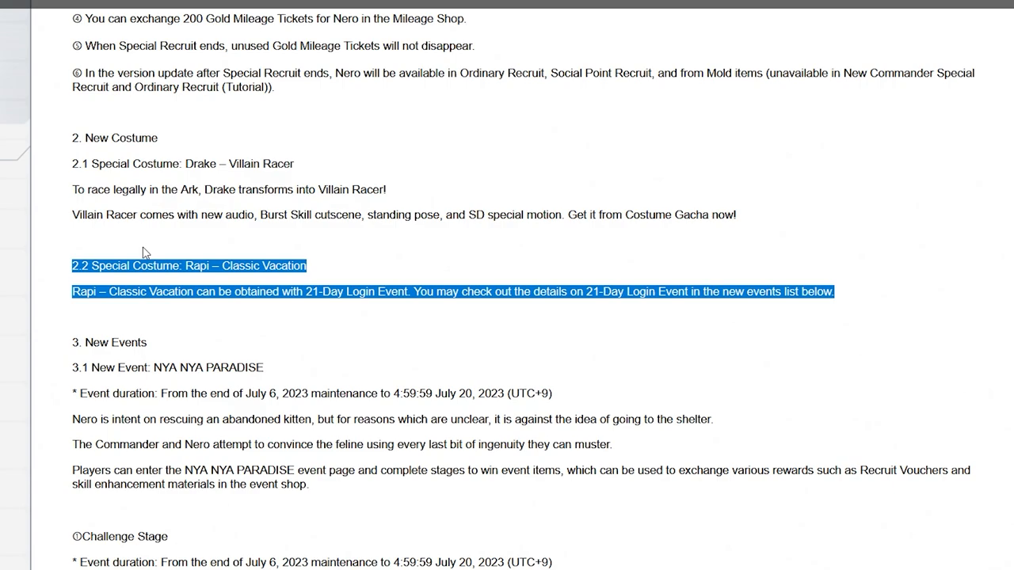
mouse_move(161, 244)
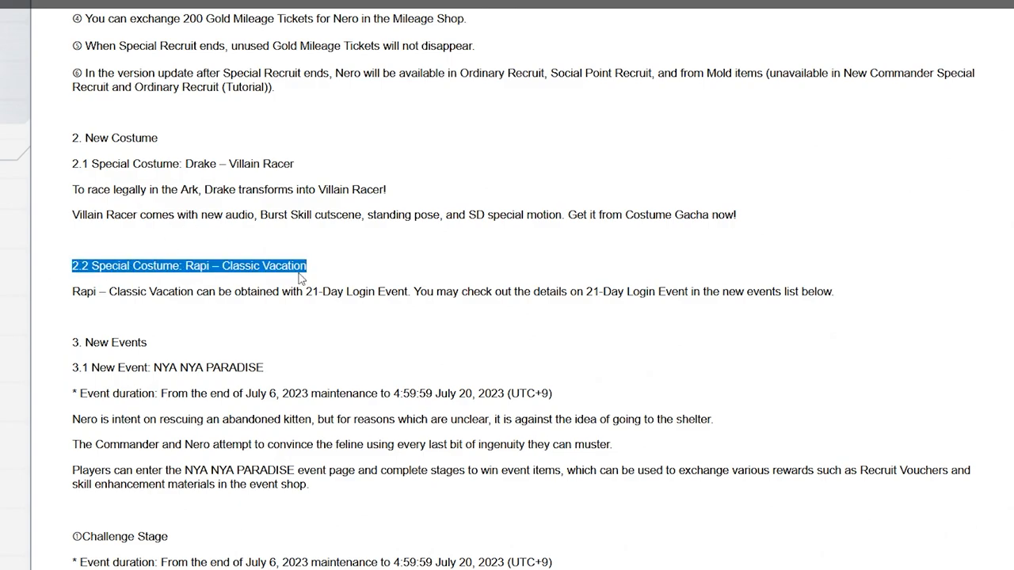
mouse_move(316, 288)
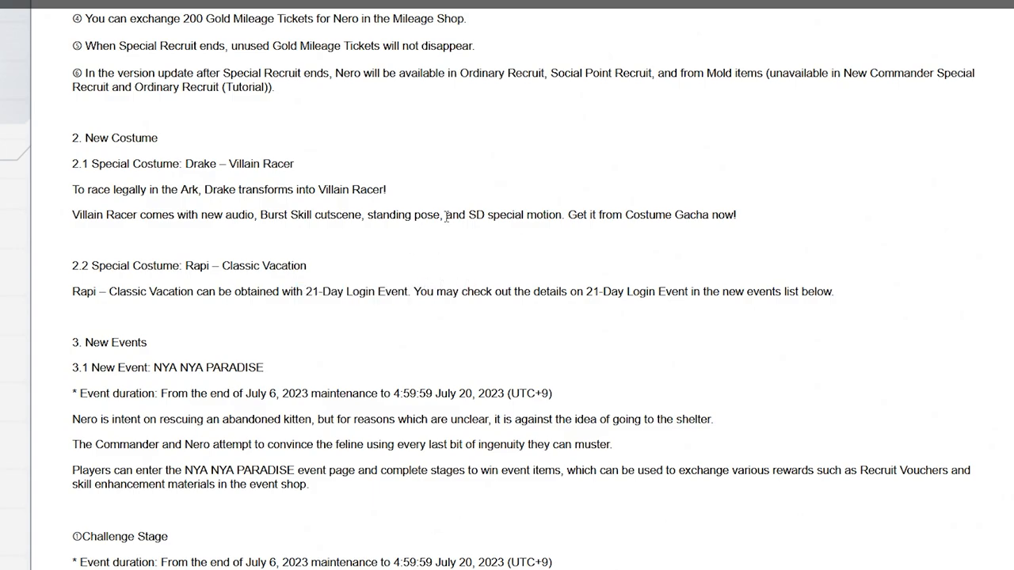
Scroll into New Events, briefly highlighting the kitten-refuses-shelter sentence, down to the Login Events
scroll(down, 3)
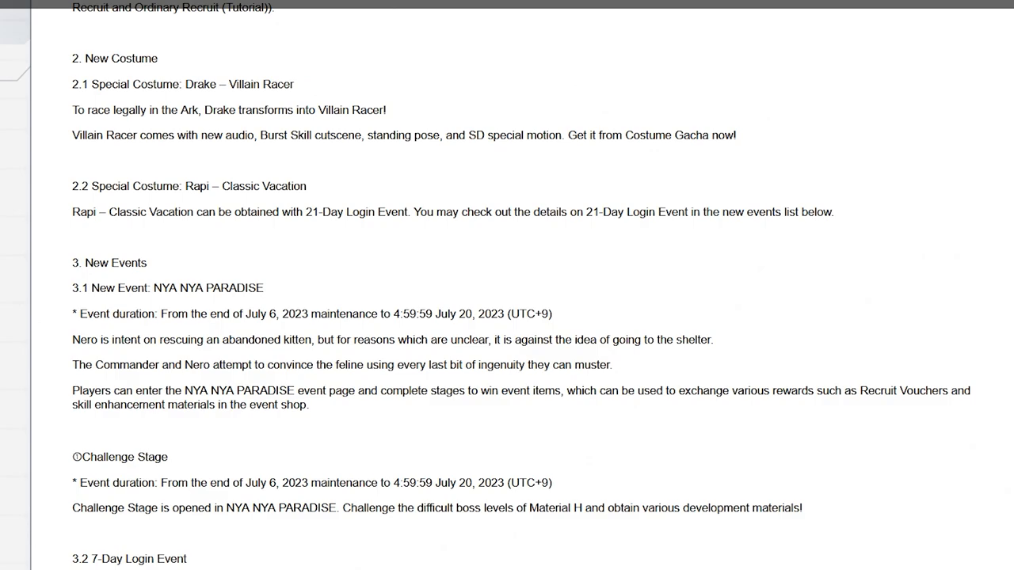
mouse_move(46, 342)
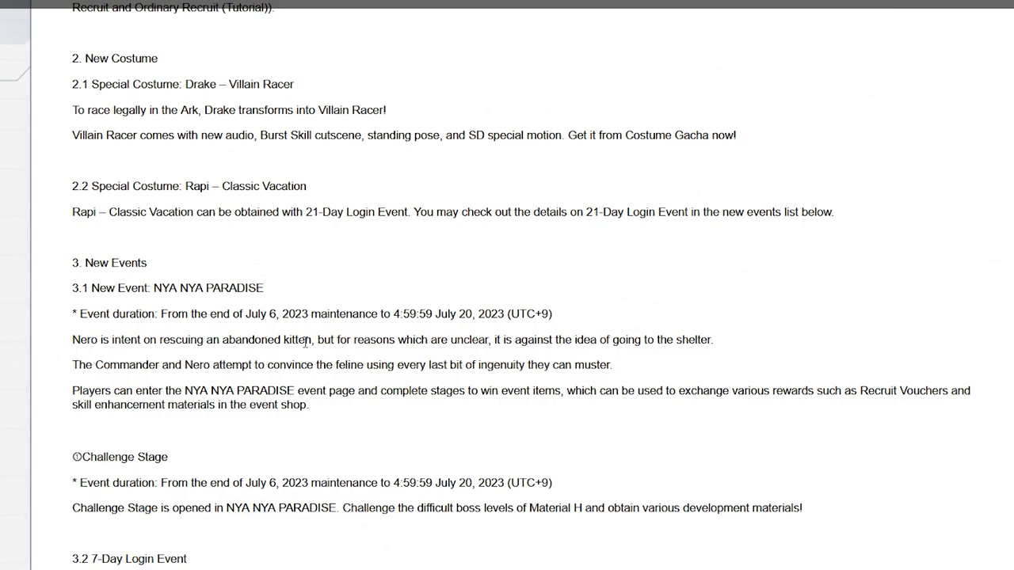
drag(315, 339, 529, 339)
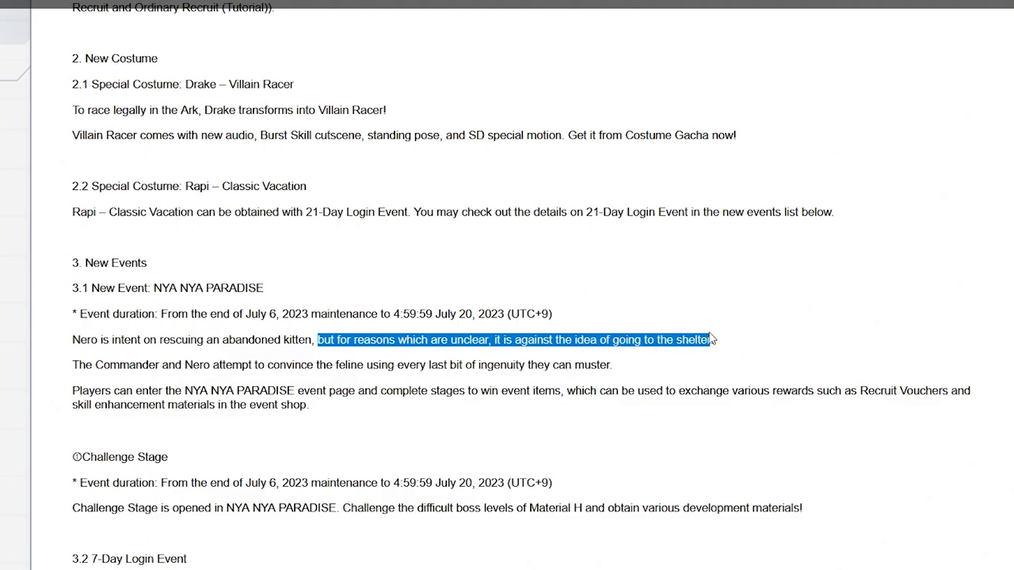
click(719, 339)
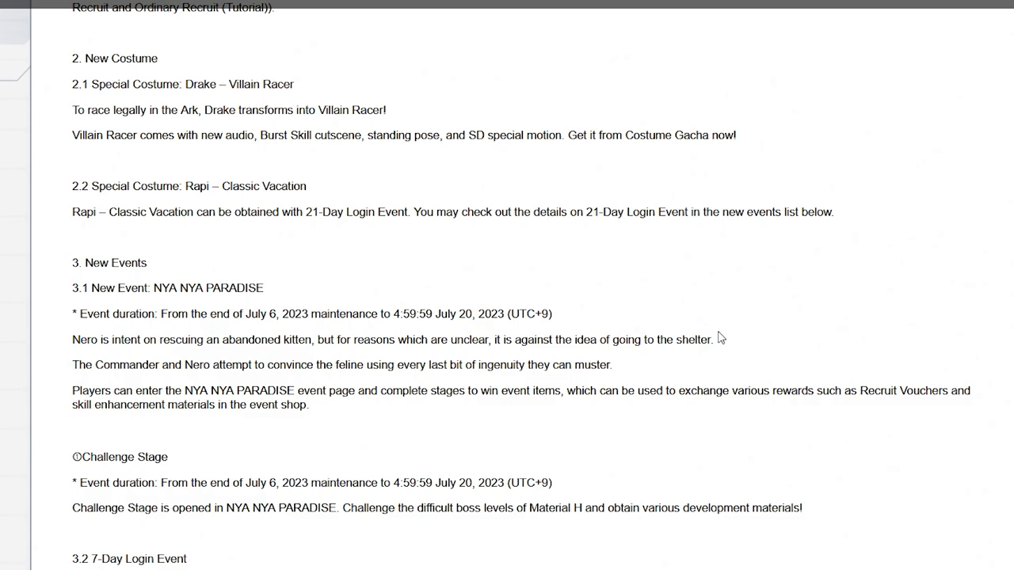
scroll(down, 3)
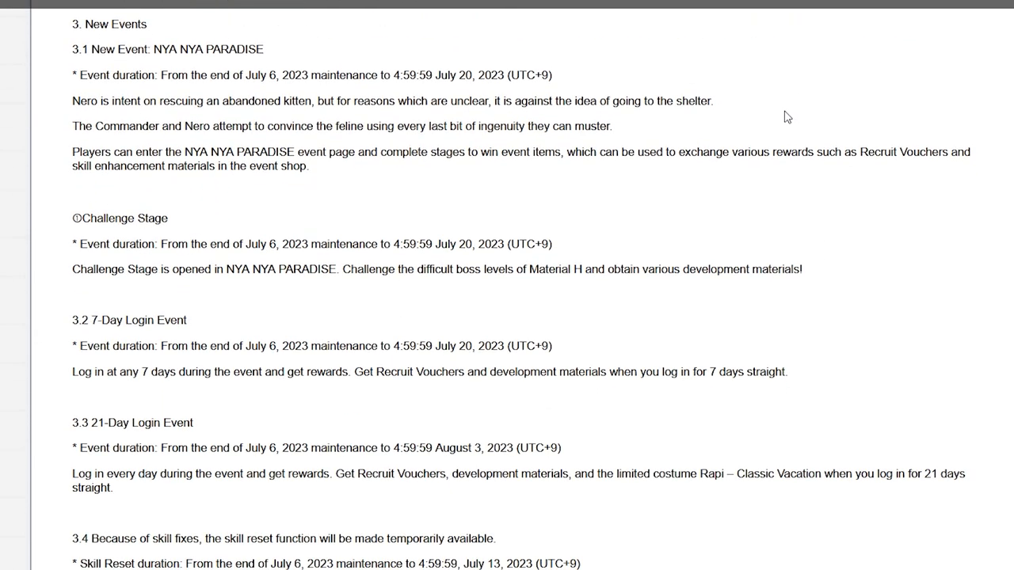
mouse_move(791, 111)
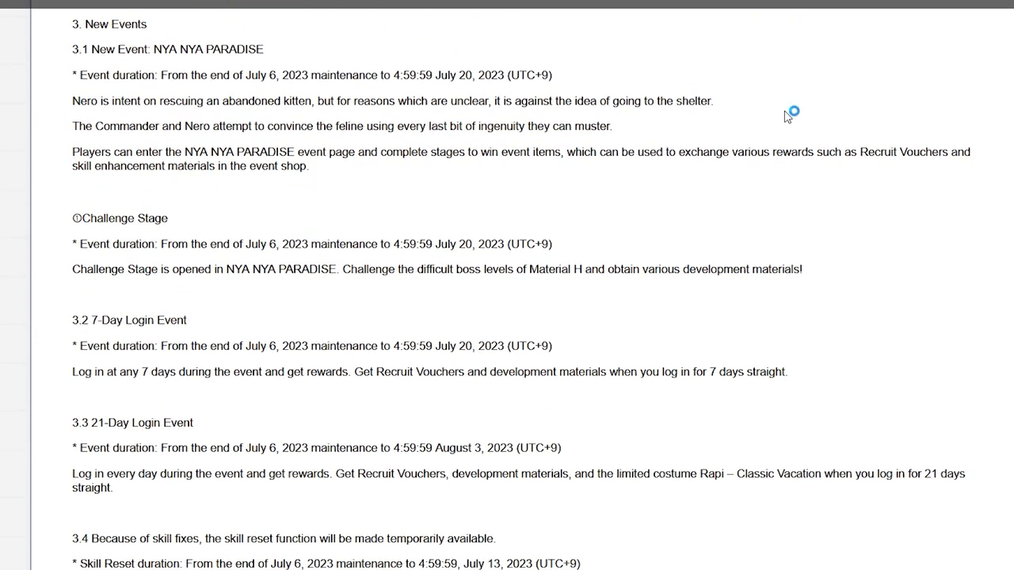
mouse_move(787, 118)
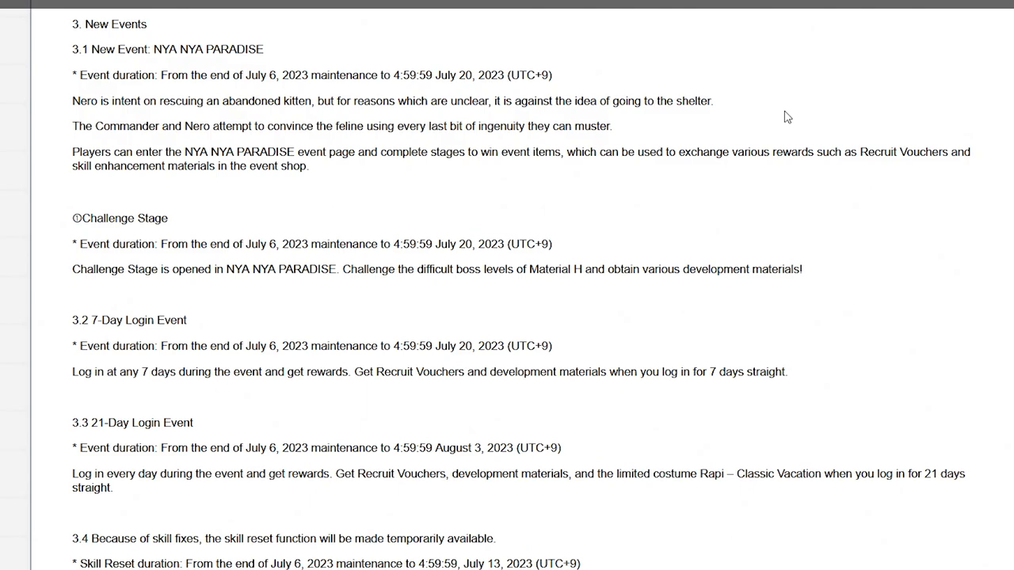
Briefly highlight the 2.2 Rapi – Classic Vacation costume section, then move down to the Login Events
scroll(up, 3)
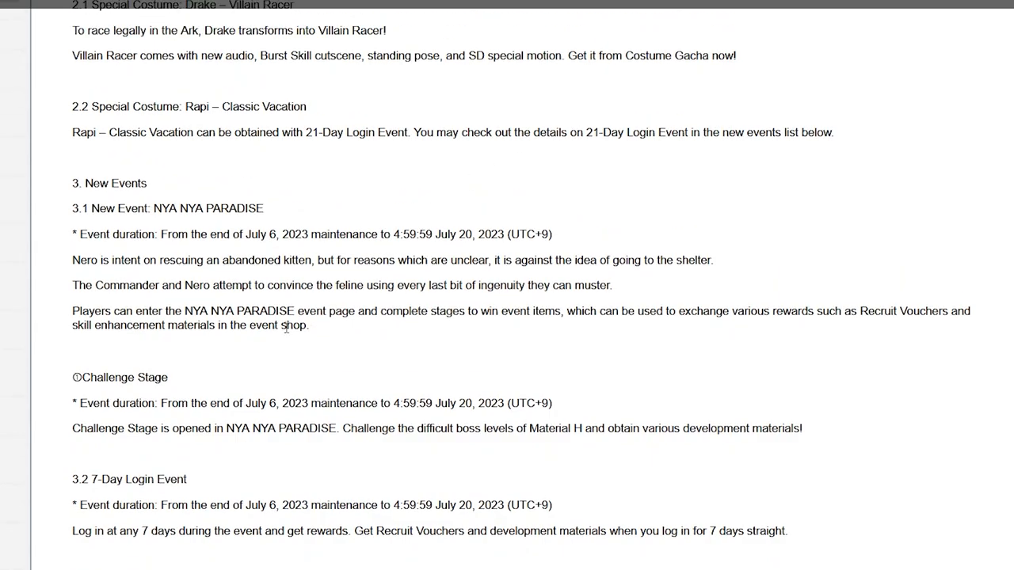
scroll(up, 3)
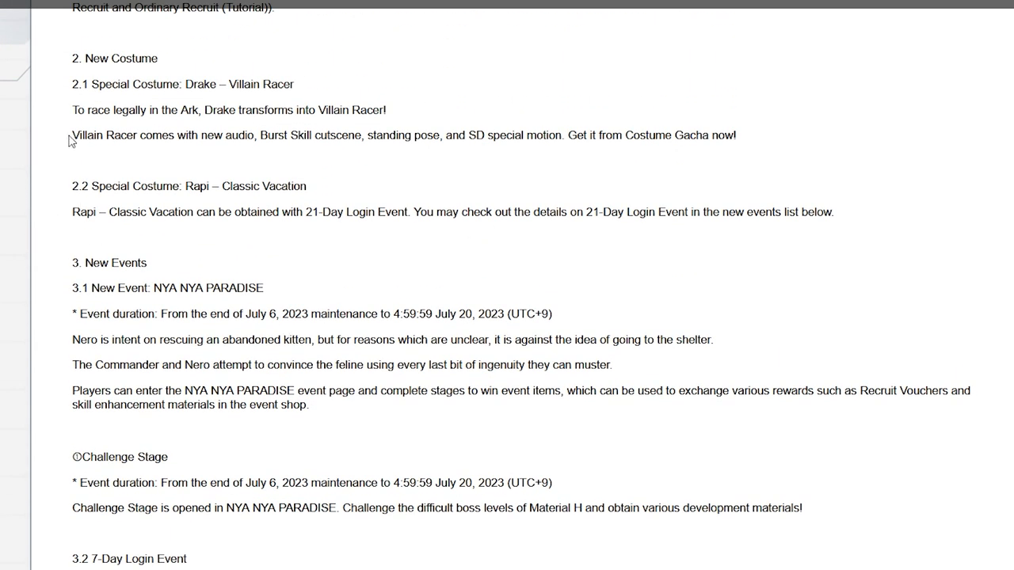
drag(73, 187, 833, 212)
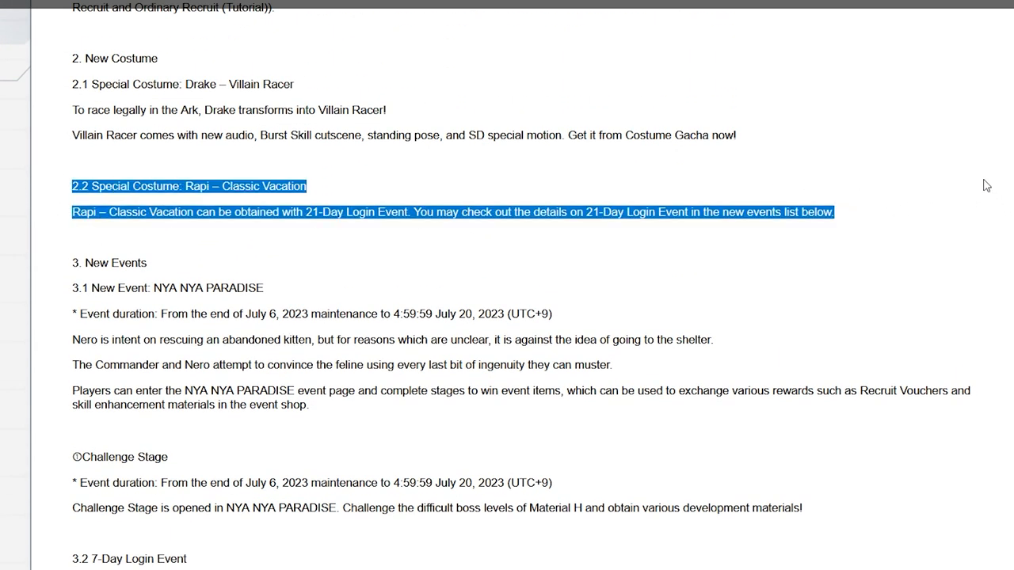
mouse_move(906, 184)
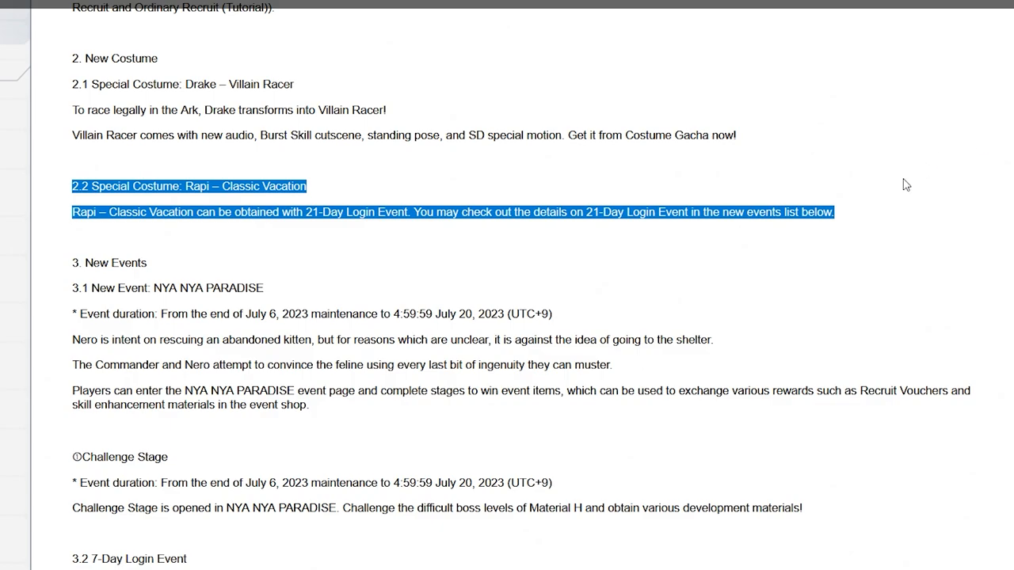
scroll(down, 3)
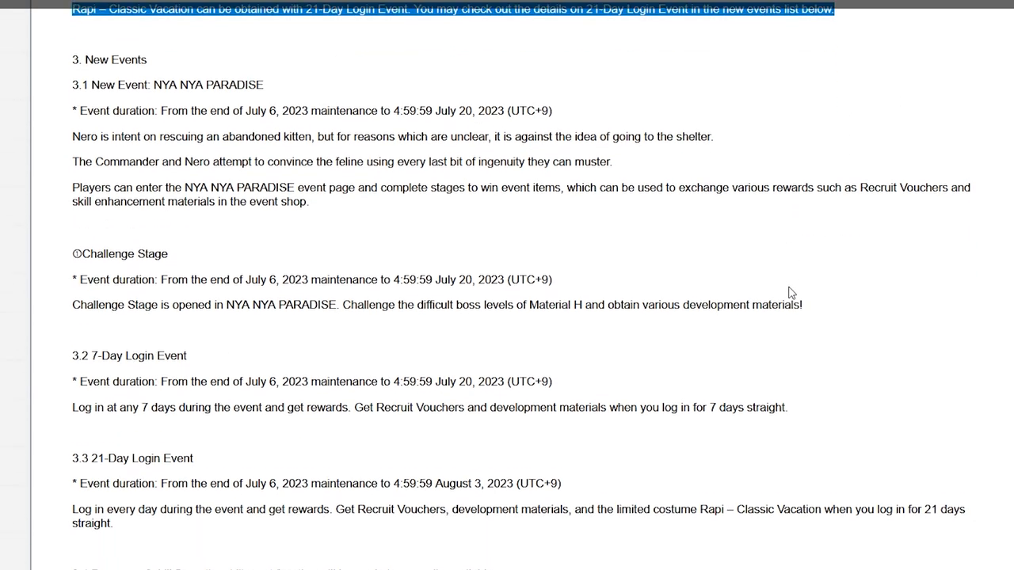
scroll(down, 3)
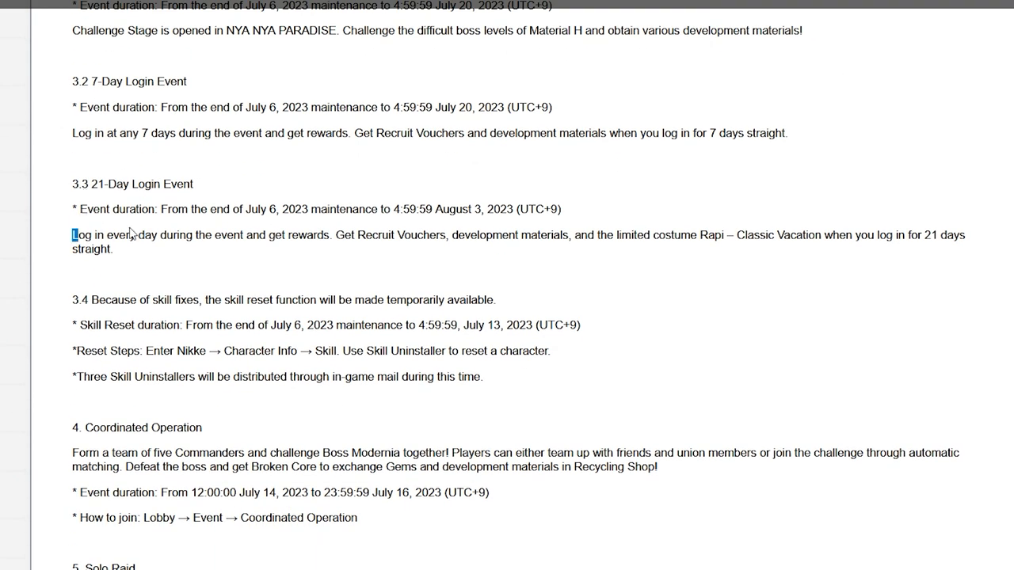
Highlight the full 21-Day Login Event reward description, with Solo Raid coming into view
drag(71, 235, 447, 234)
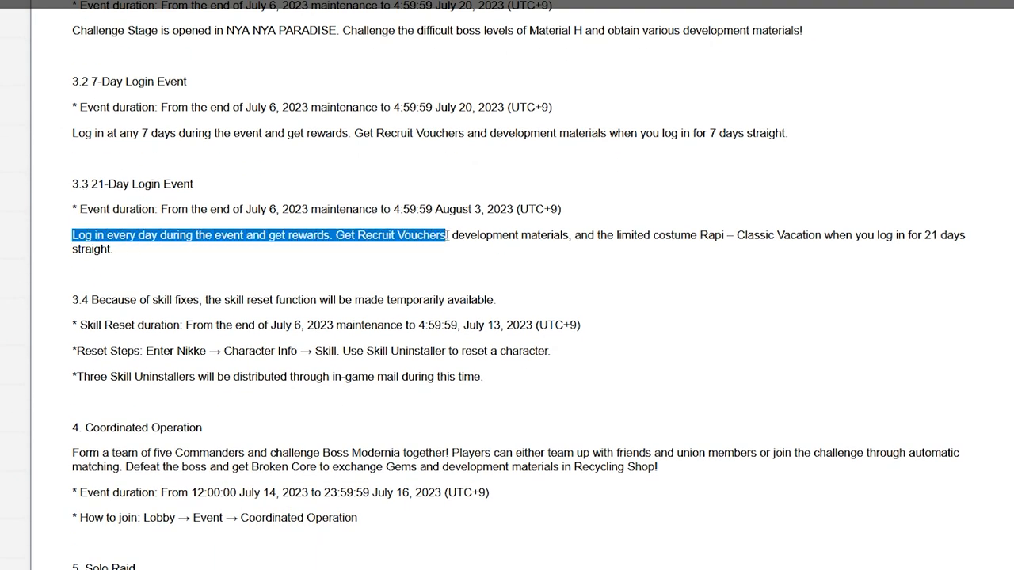
drag(443, 234, 557, 234)
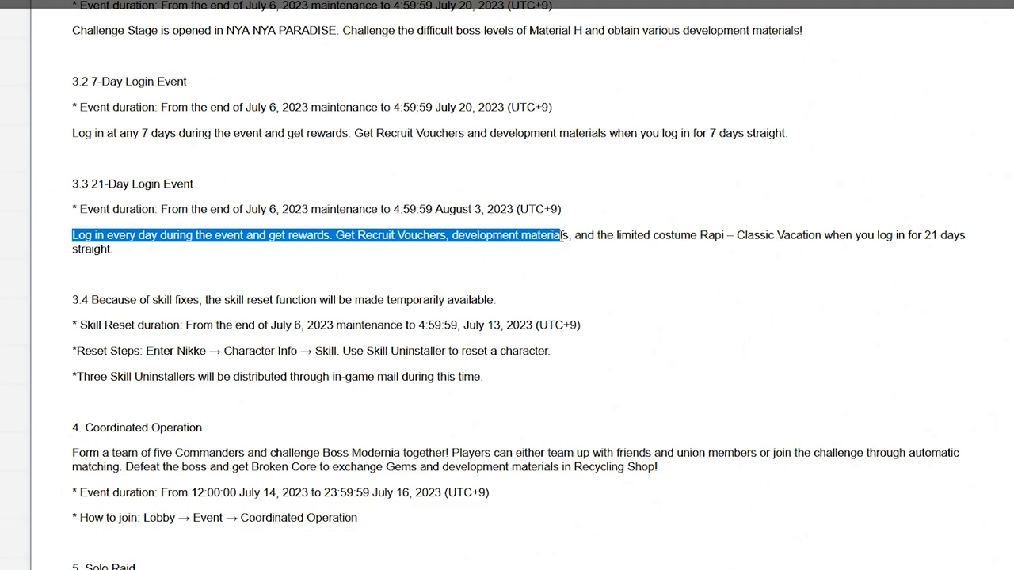
drag(558, 234, 965, 234)
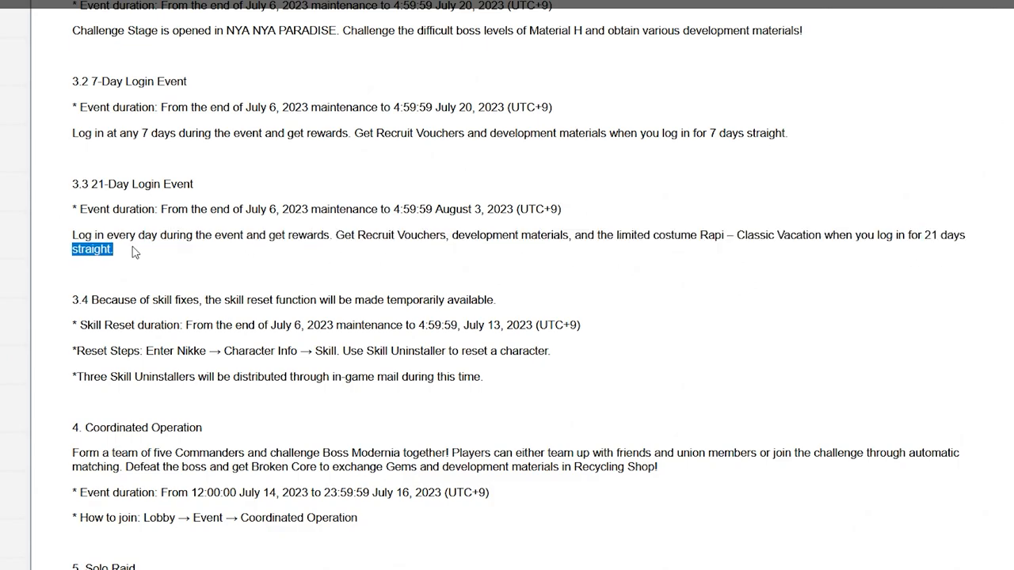
click(200, 250)
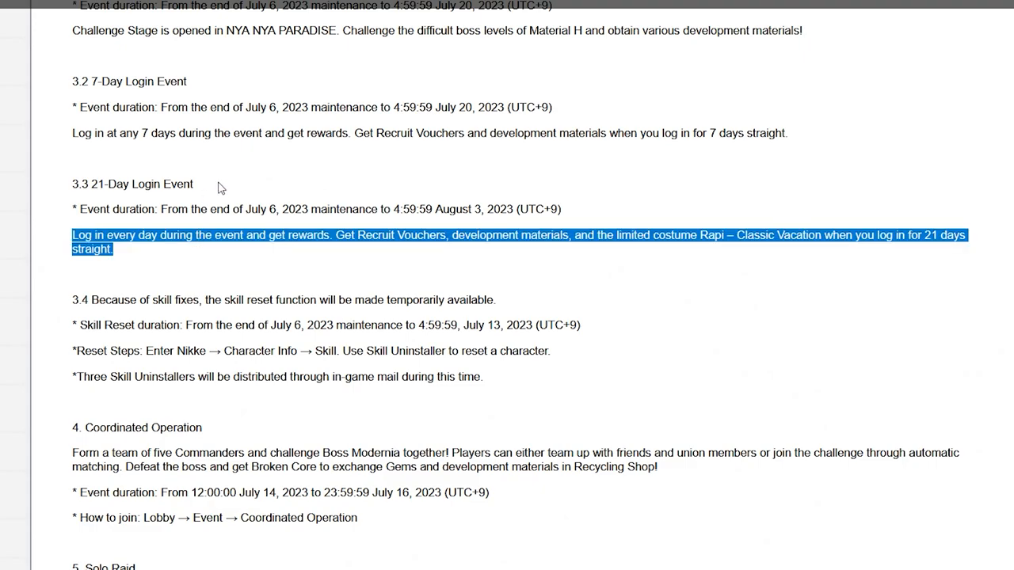
mouse_move(219, 176)
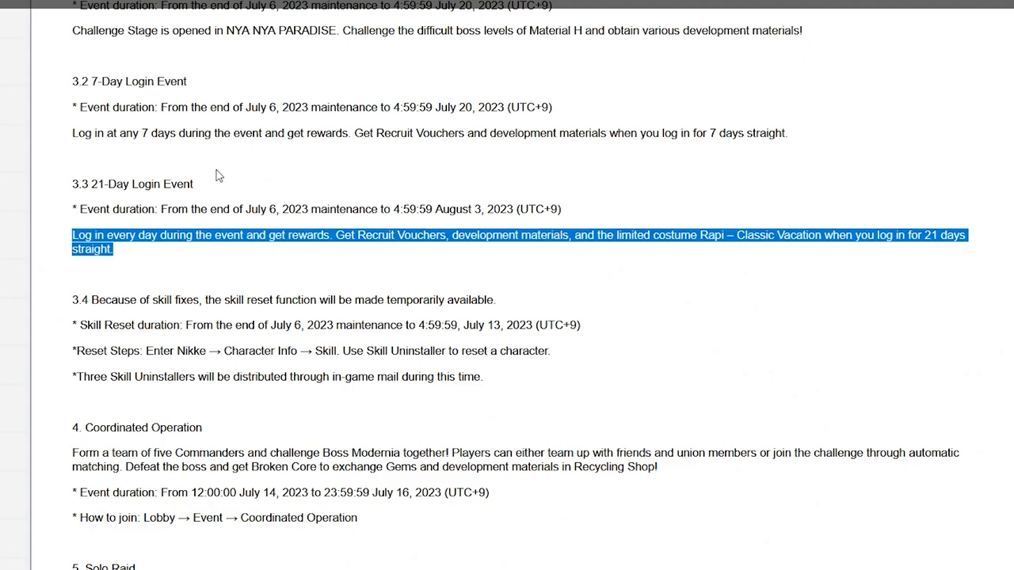
mouse_move(228, 196)
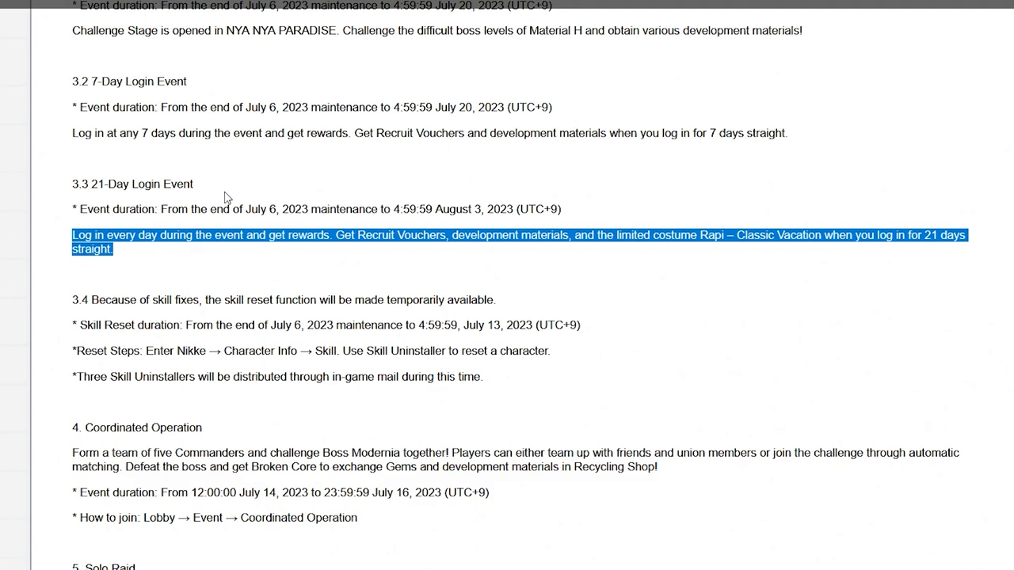
mouse_move(488, 178)
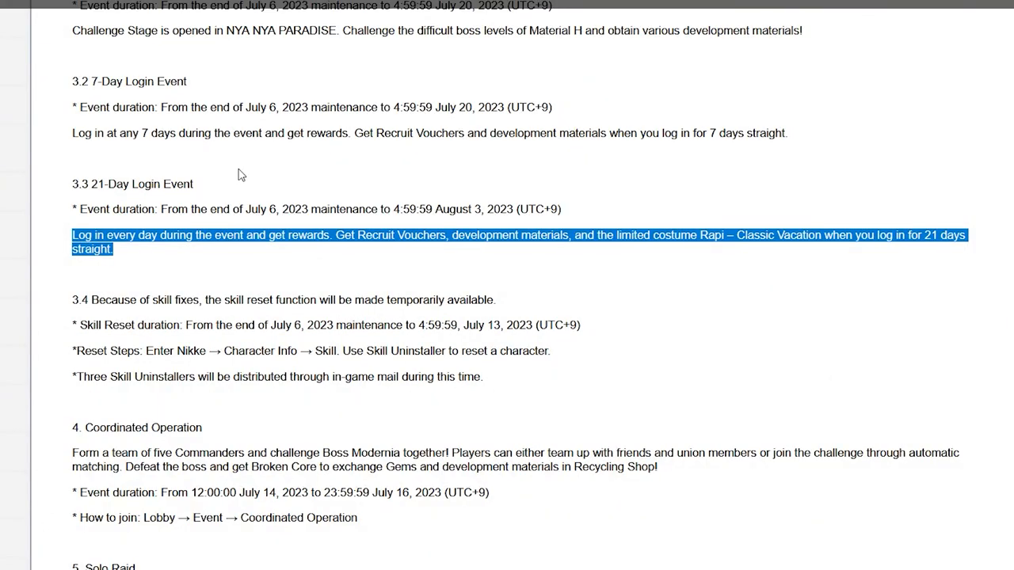
scroll(down, 3)
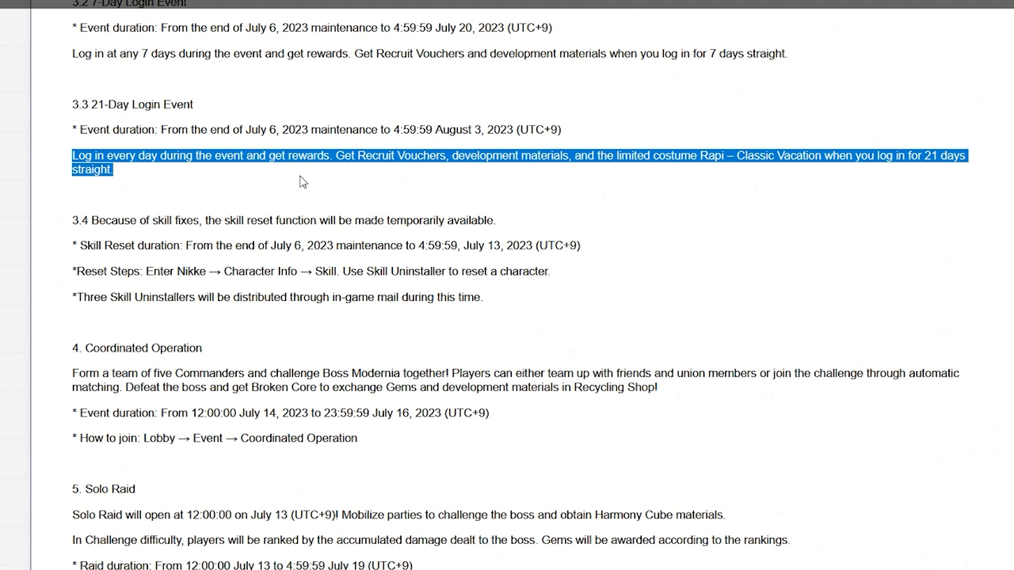
mouse_move(309, 118)
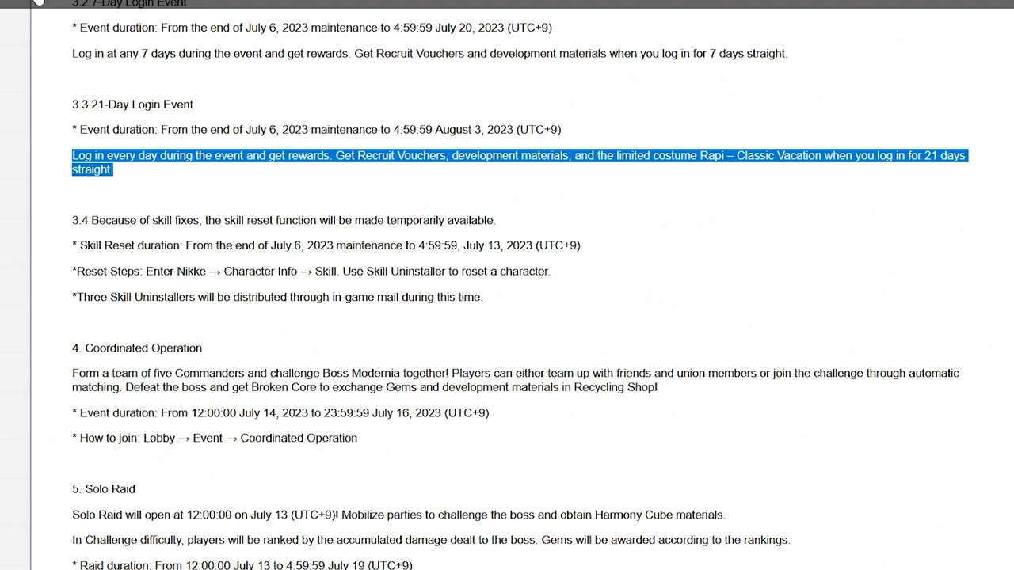
mouse_move(63, 97)
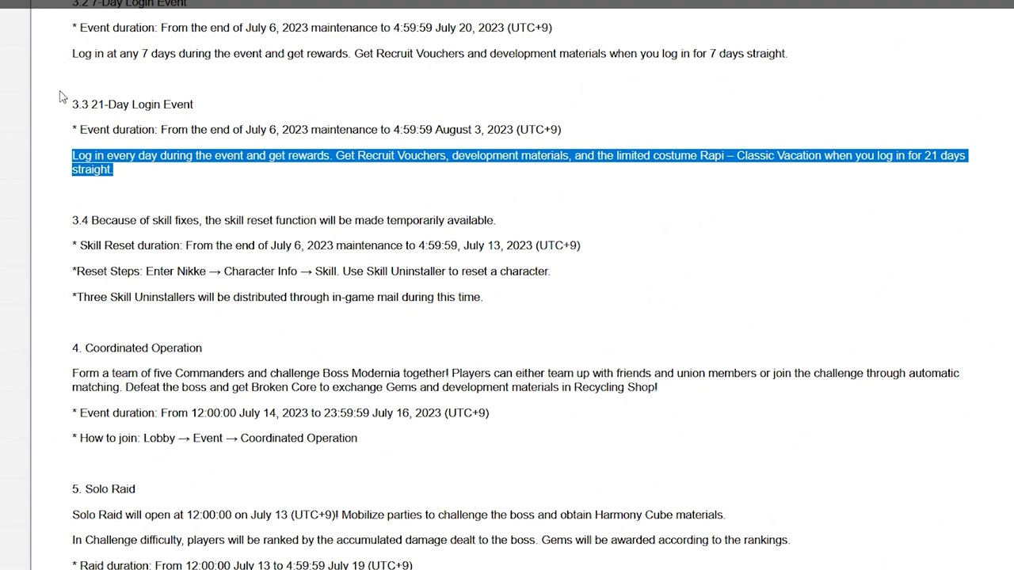
mouse_move(189, 41)
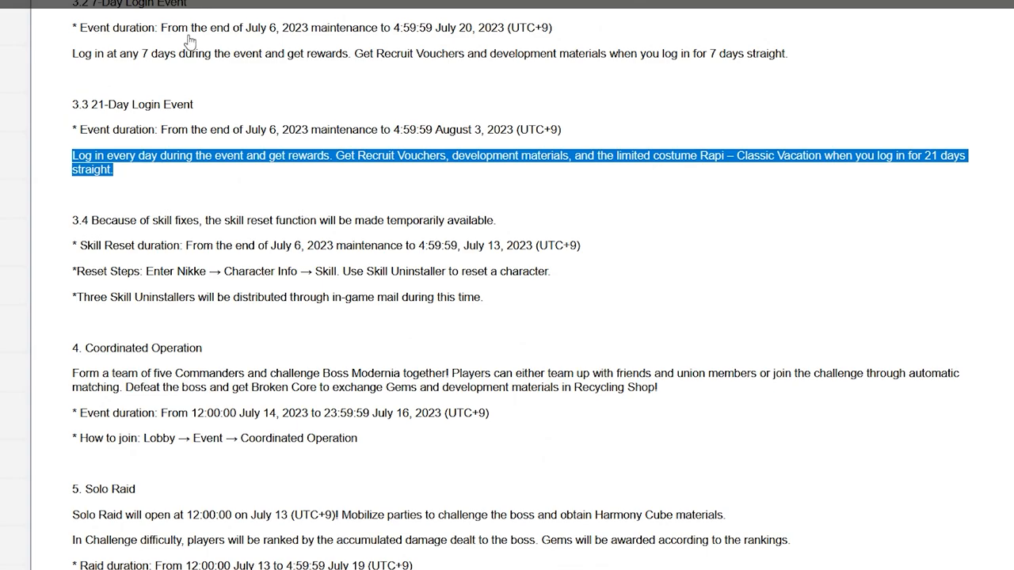
Highlight all four lines of the 3.4 skill reset notice, heading through Skill Uninstallers line
click(66, 228)
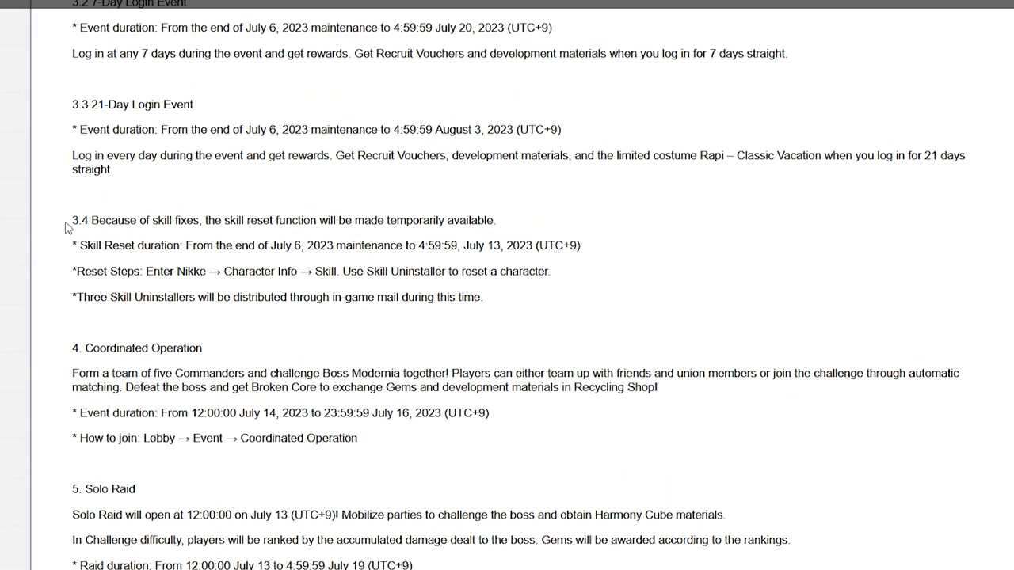
triple_click(281, 221)
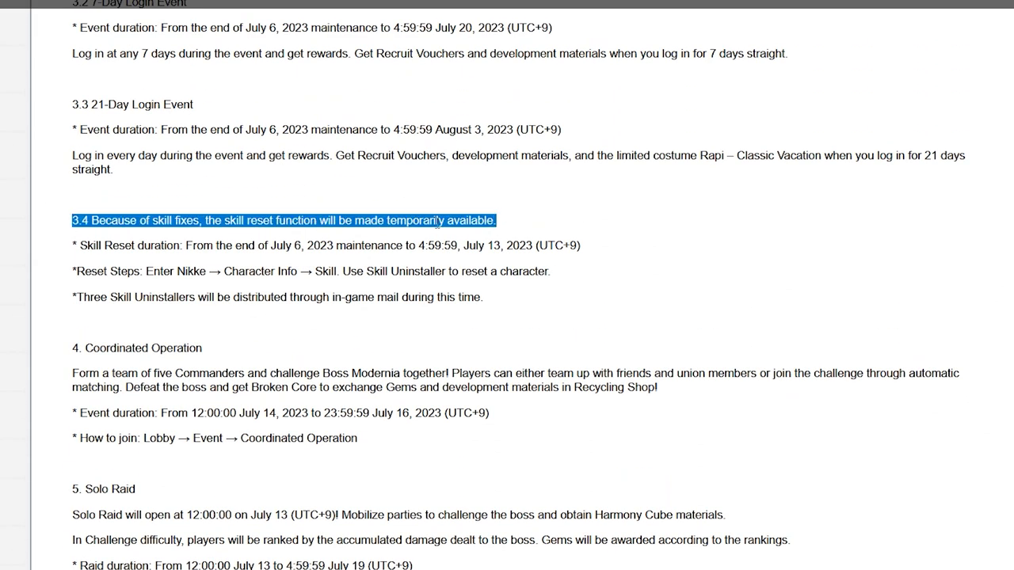
mouse_move(63, 257)
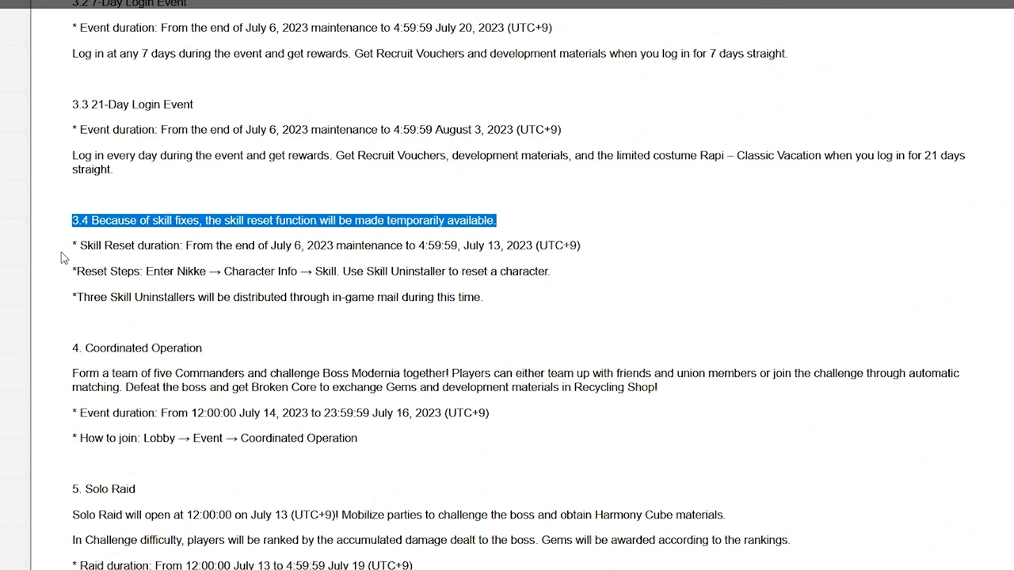
mouse_move(35, 231)
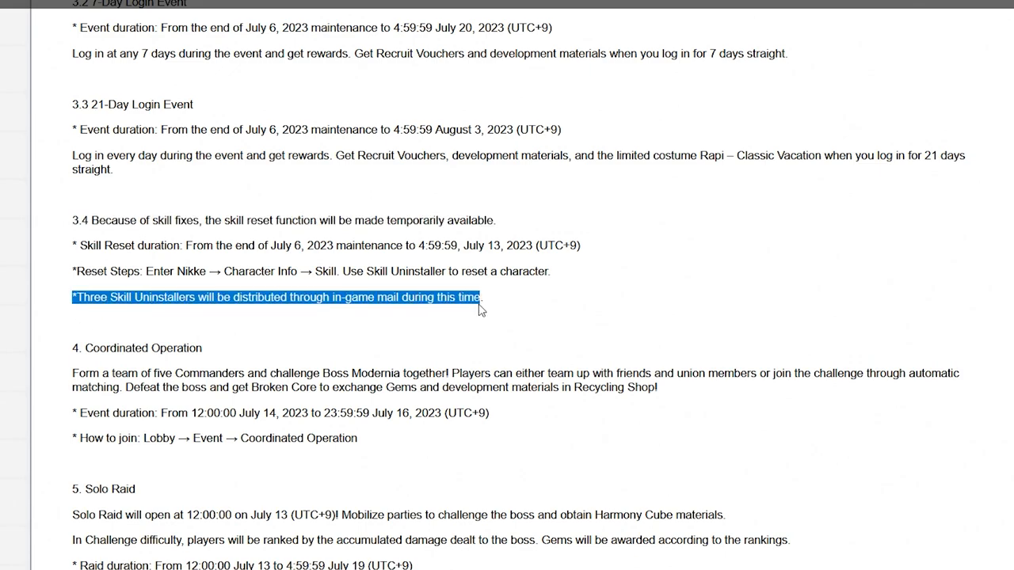
mouse_move(440, 125)
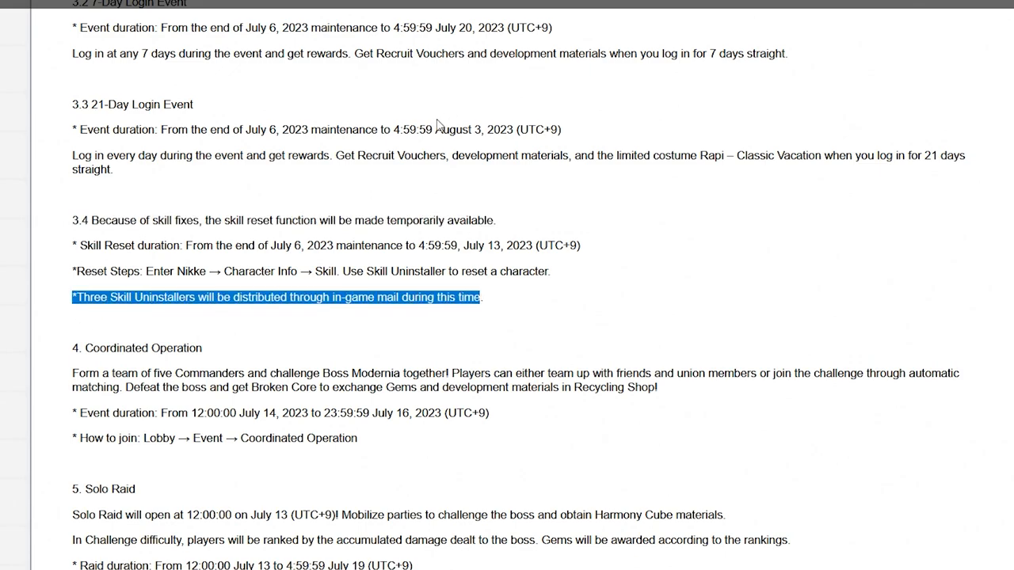
click(573, 323)
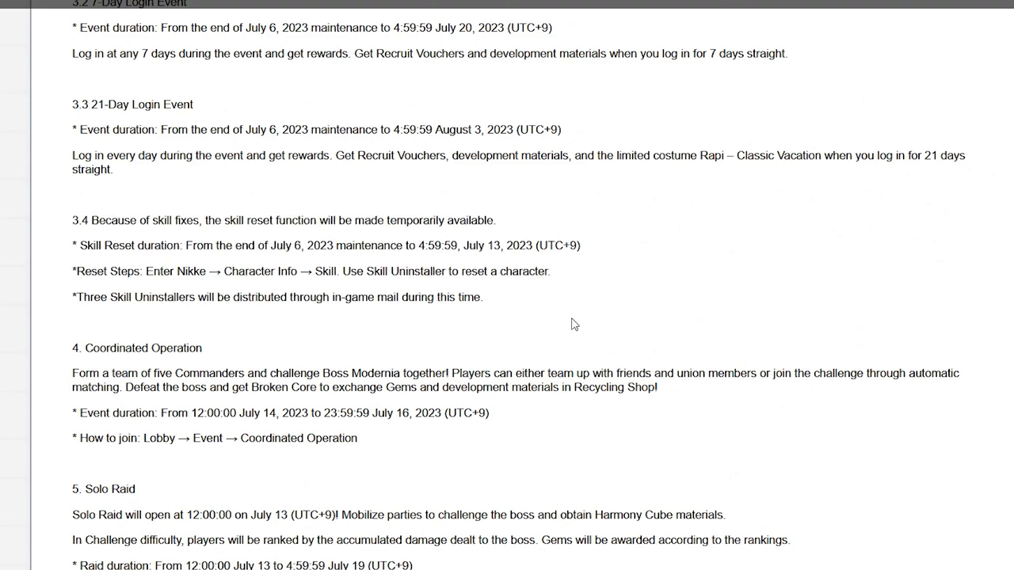
drag(73, 220, 483, 297)
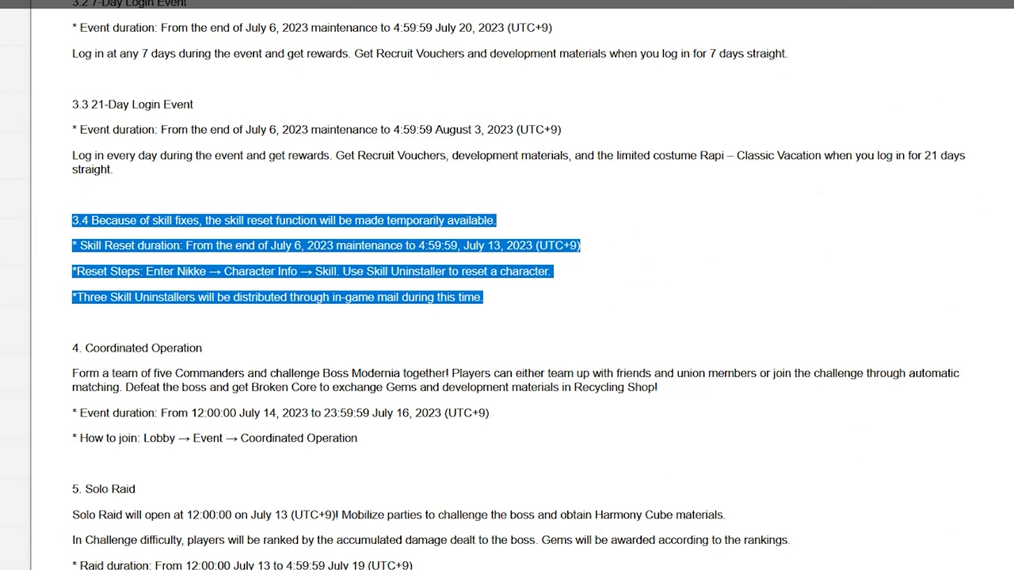
scroll(down, 3)
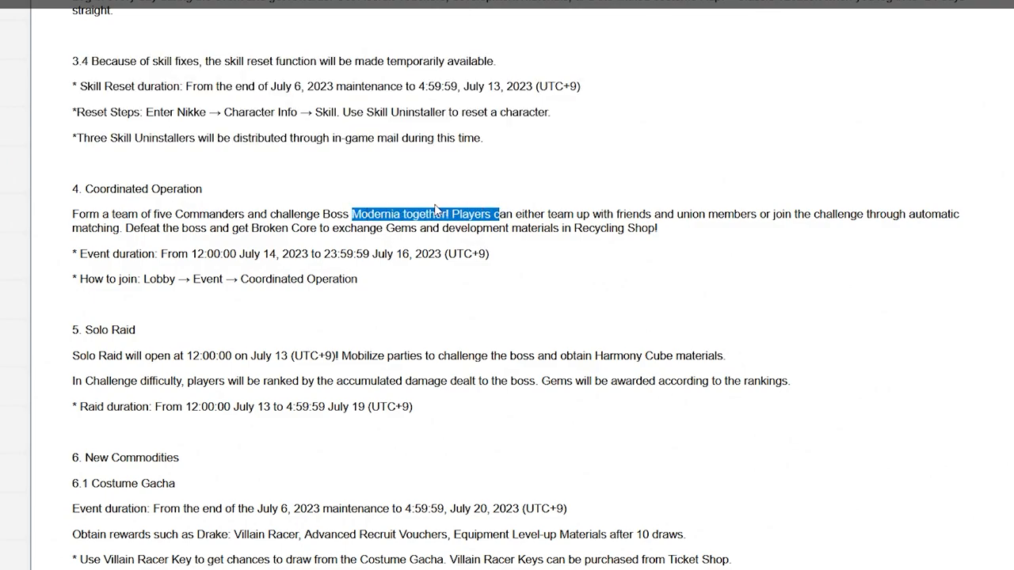
scroll(down, 3)
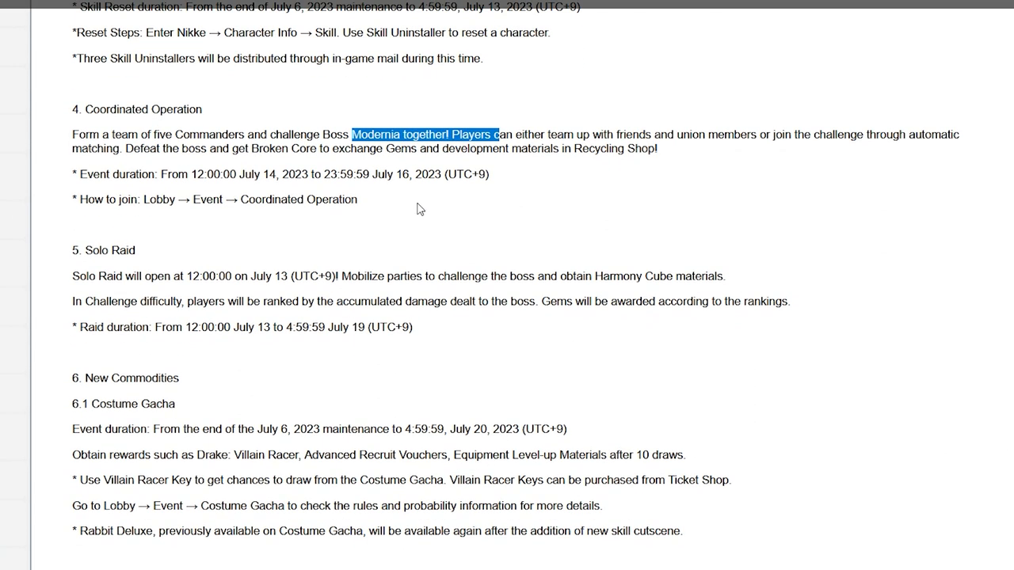
scroll(down, 3)
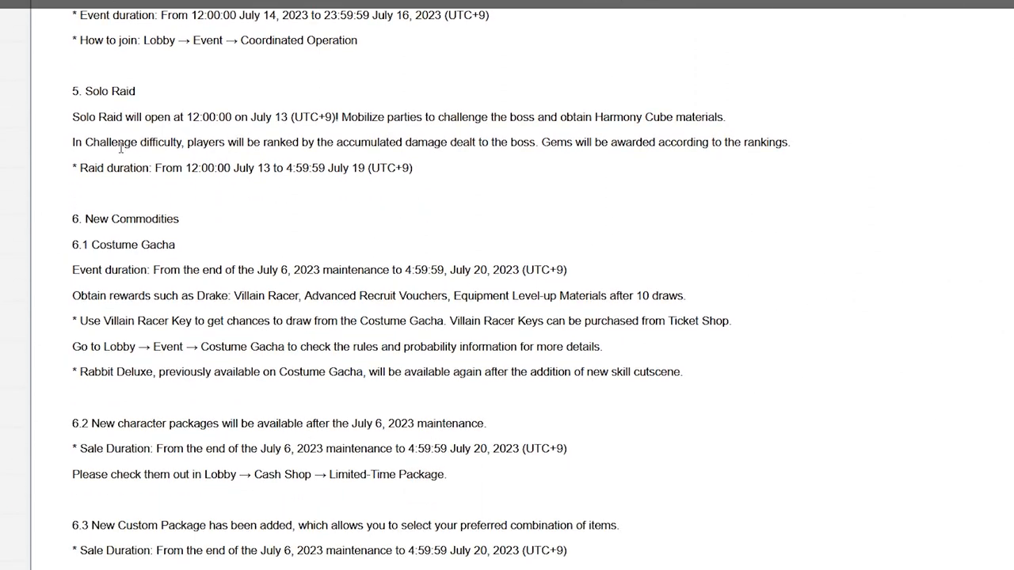
mouse_move(551, 162)
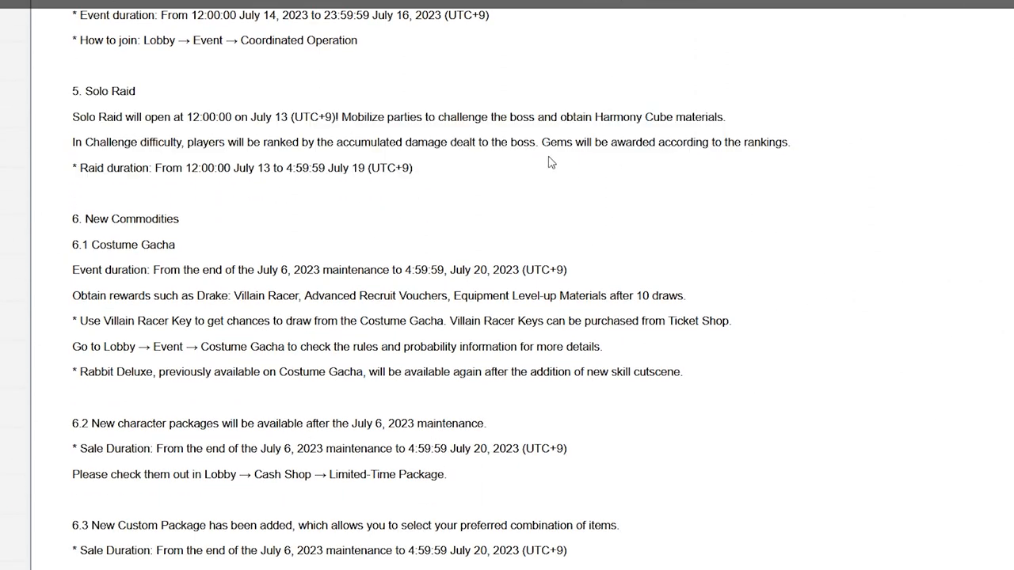
mouse_move(463, 157)
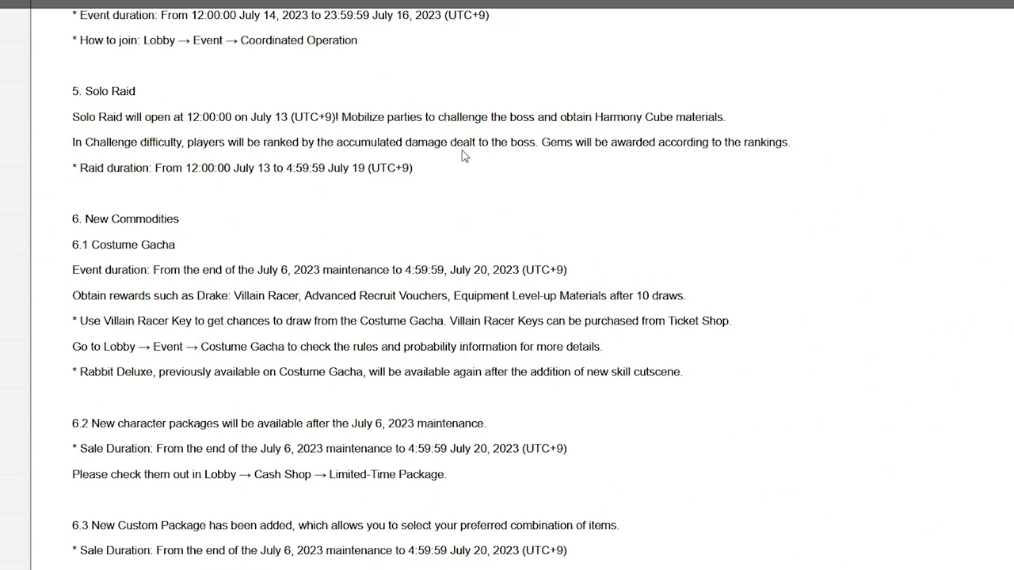
mouse_move(399, 149)
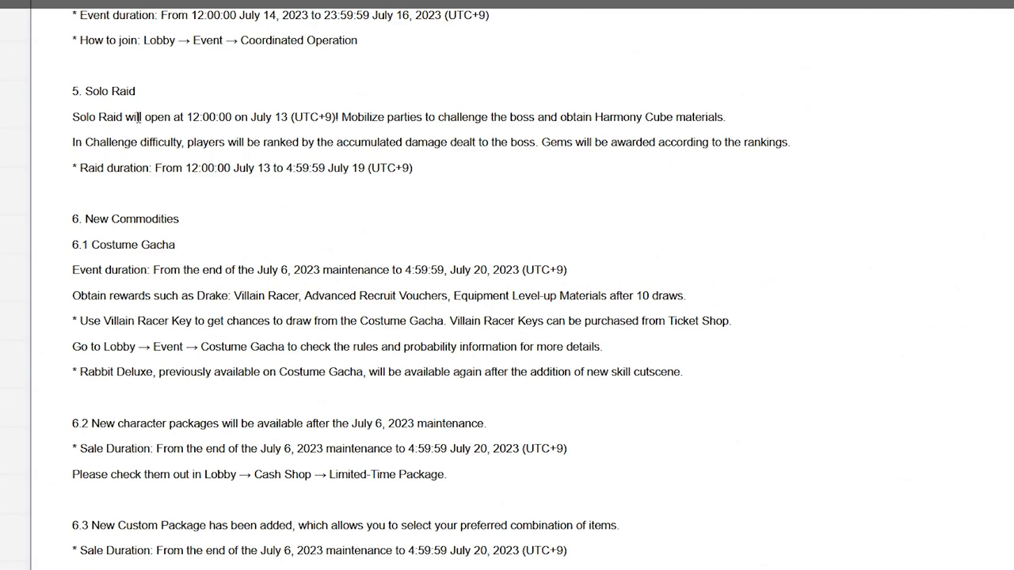
Scroll to Costume Gacha and highlight the Advanced rewards word and Villain Racer Key tip
scroll(down, 3)
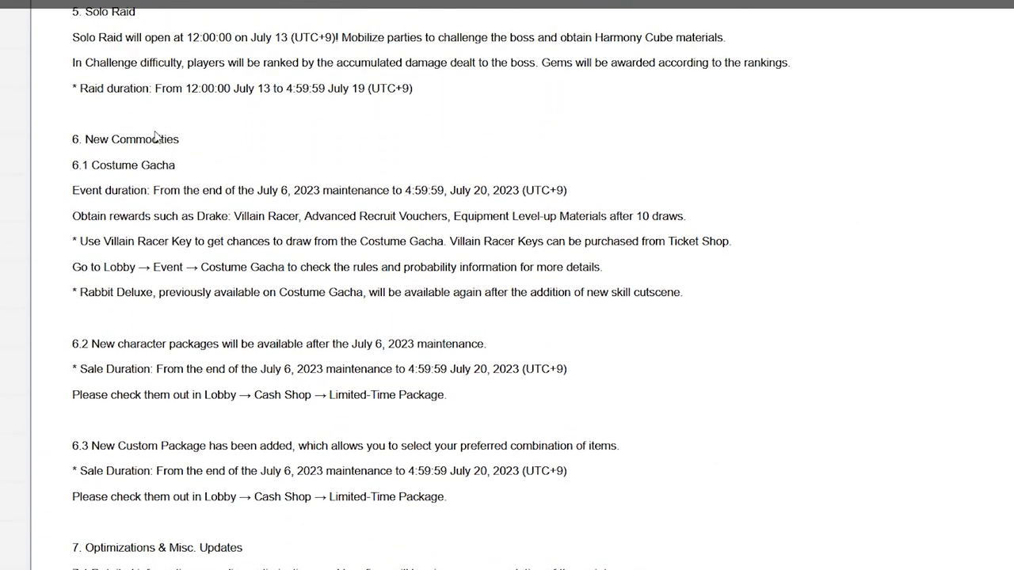
scroll(down, 3)
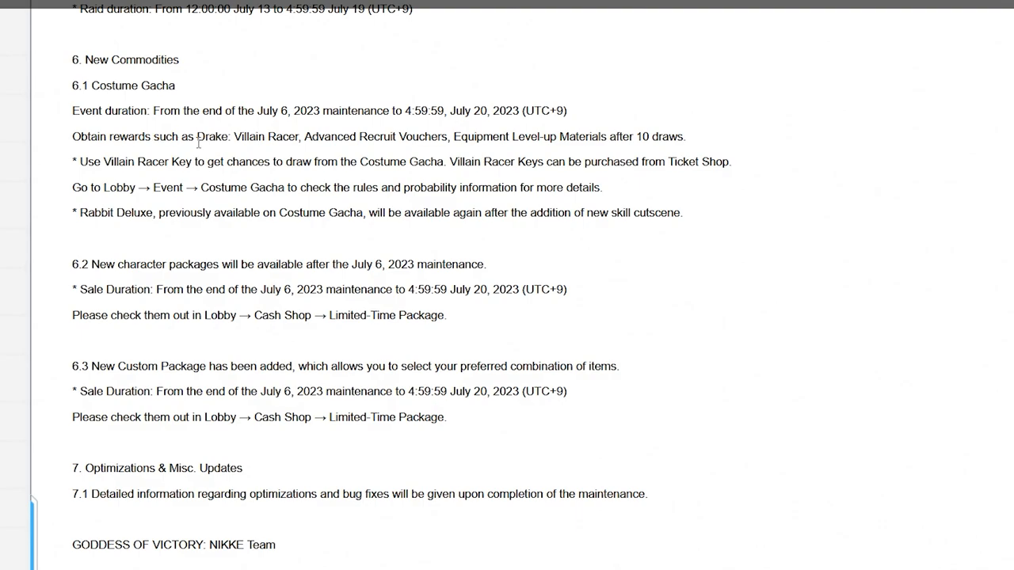
double_click(329, 136)
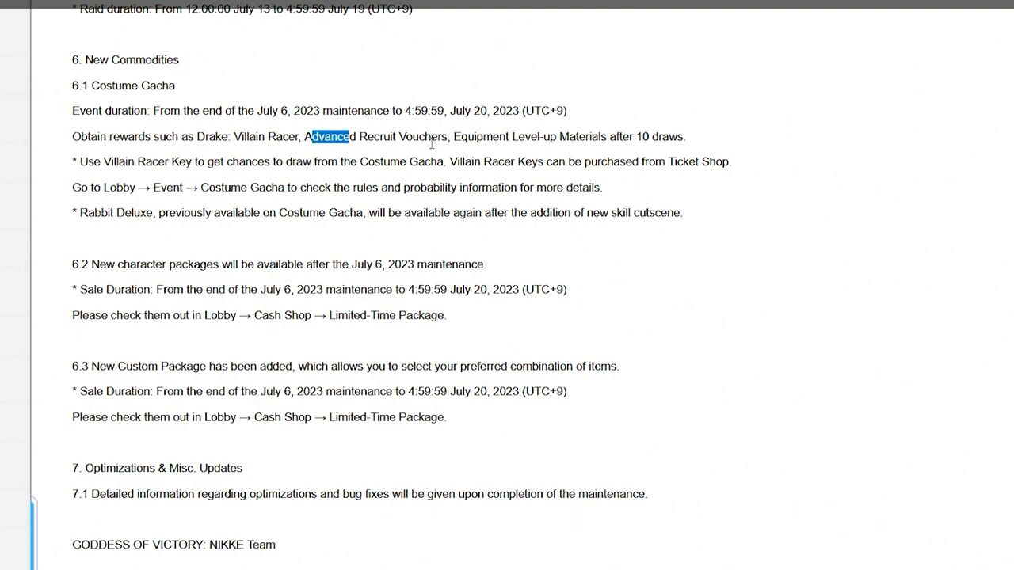
drag(330, 136, 686, 136)
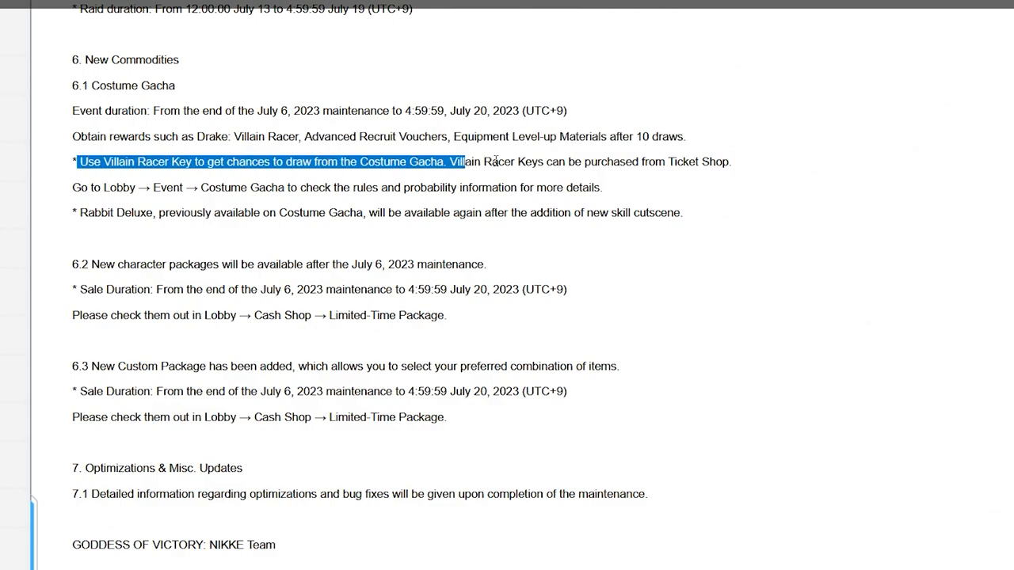
Highlight the entire Rabbit Deluxe line about returning to Costume Gacha
drag(465, 161, 730, 161)
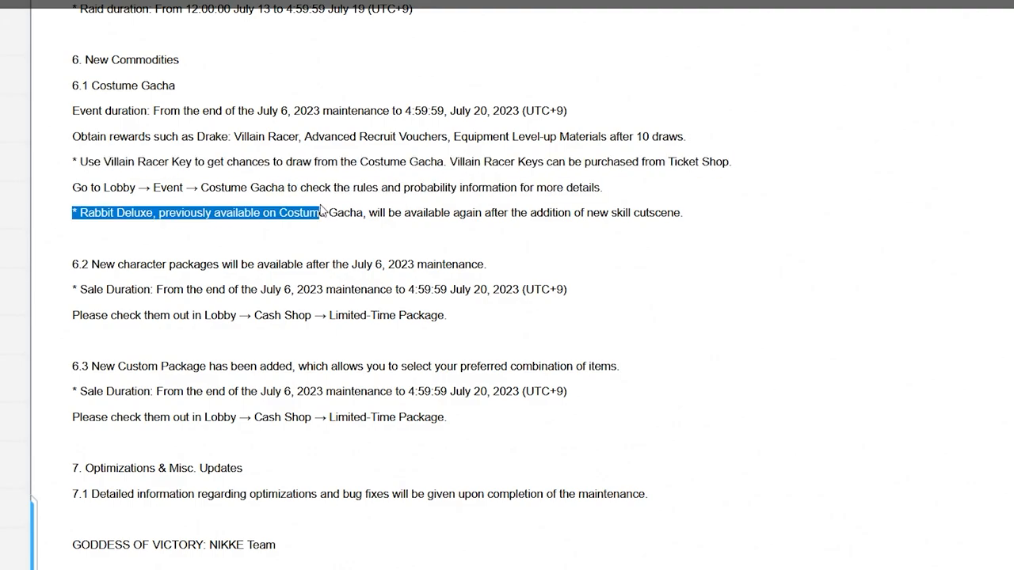
drag(320, 212, 472, 212)
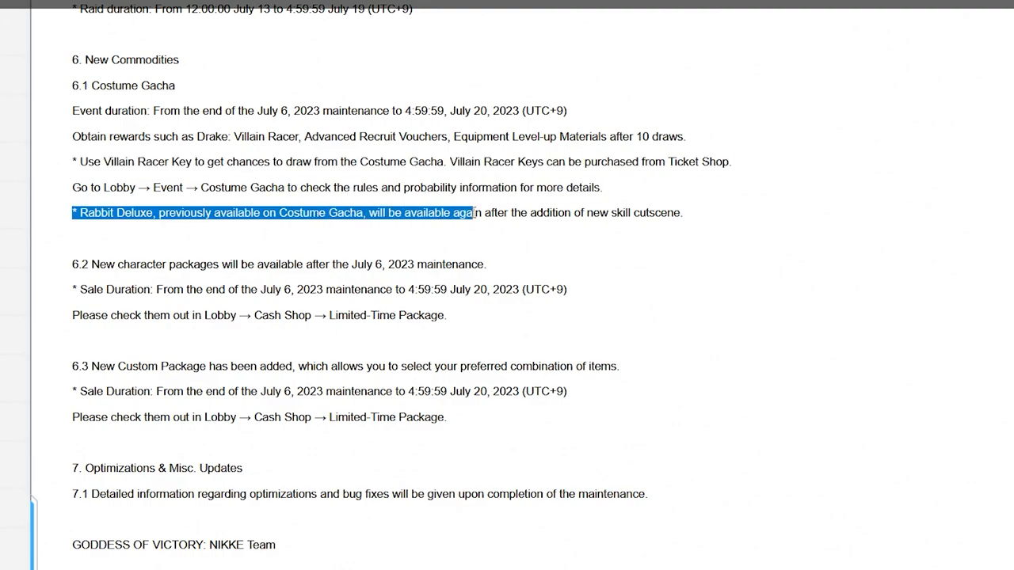
drag(472, 212, 564, 212)
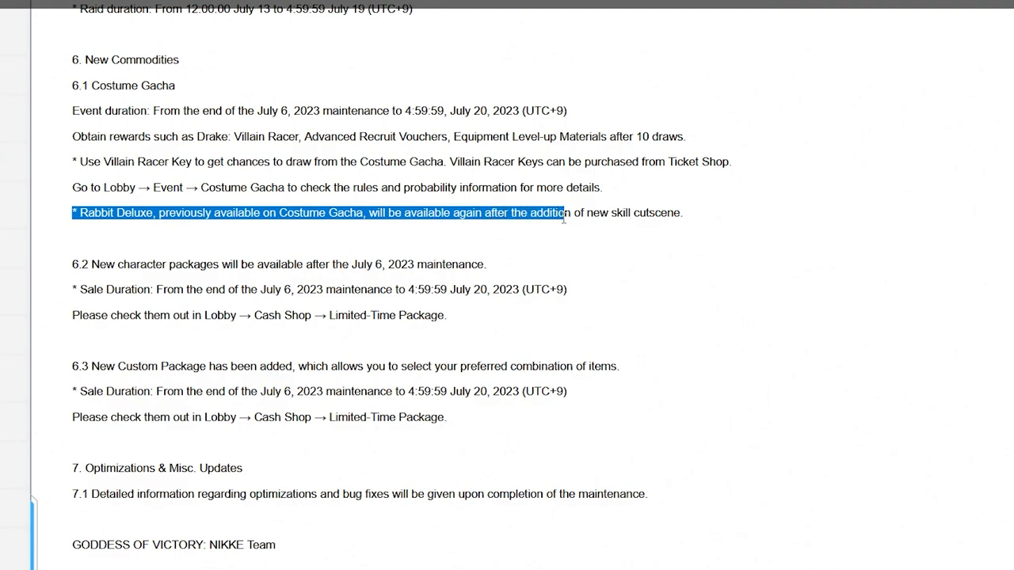
click(726, 217)
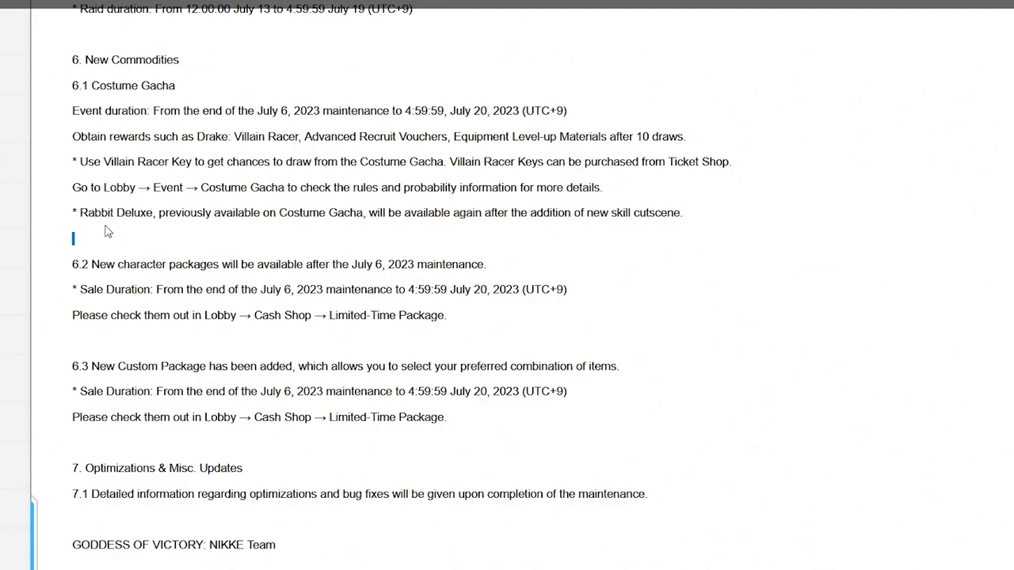
drag(79, 212, 681, 212)
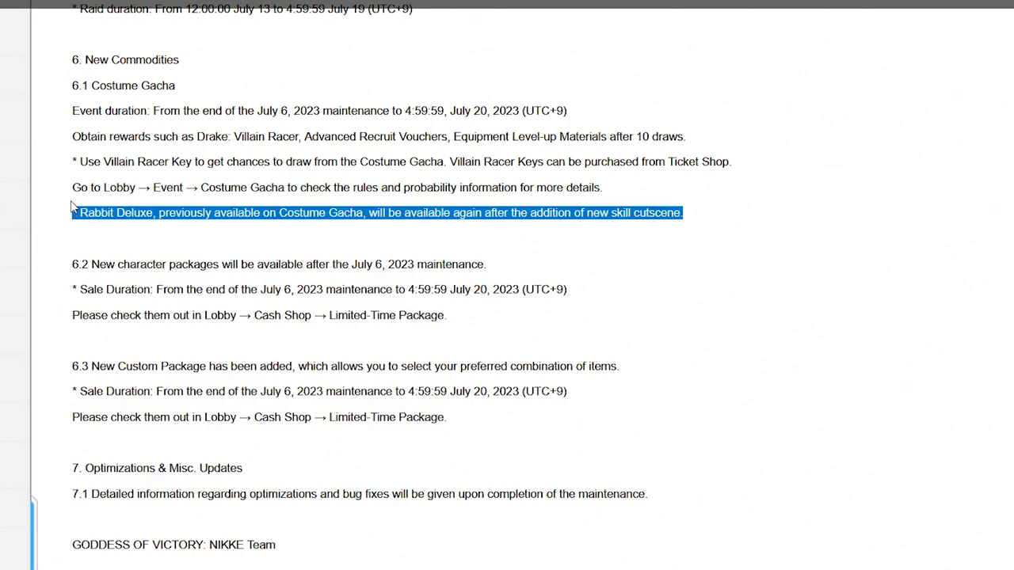
mouse_move(372, 139)
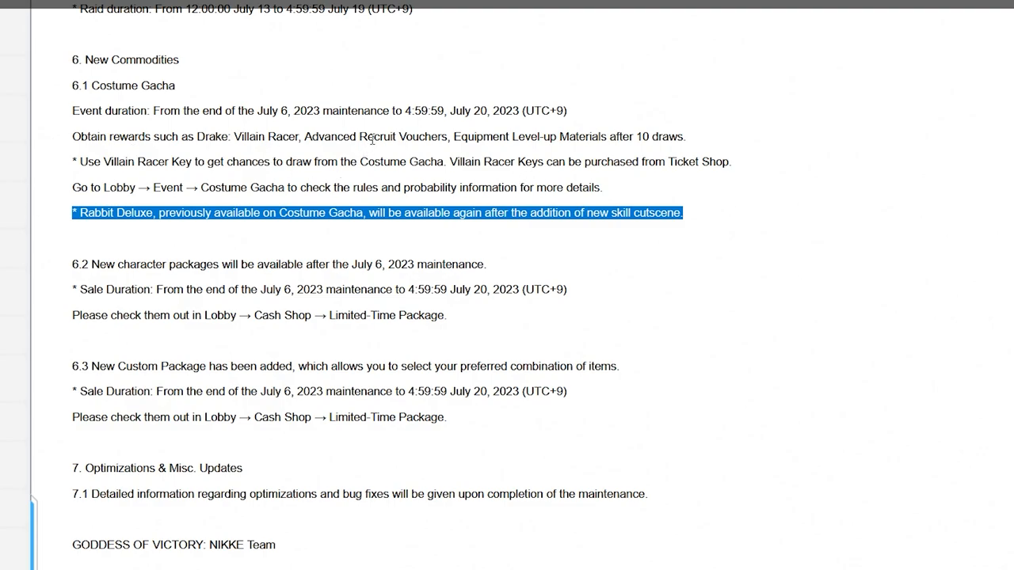
mouse_move(890, 222)
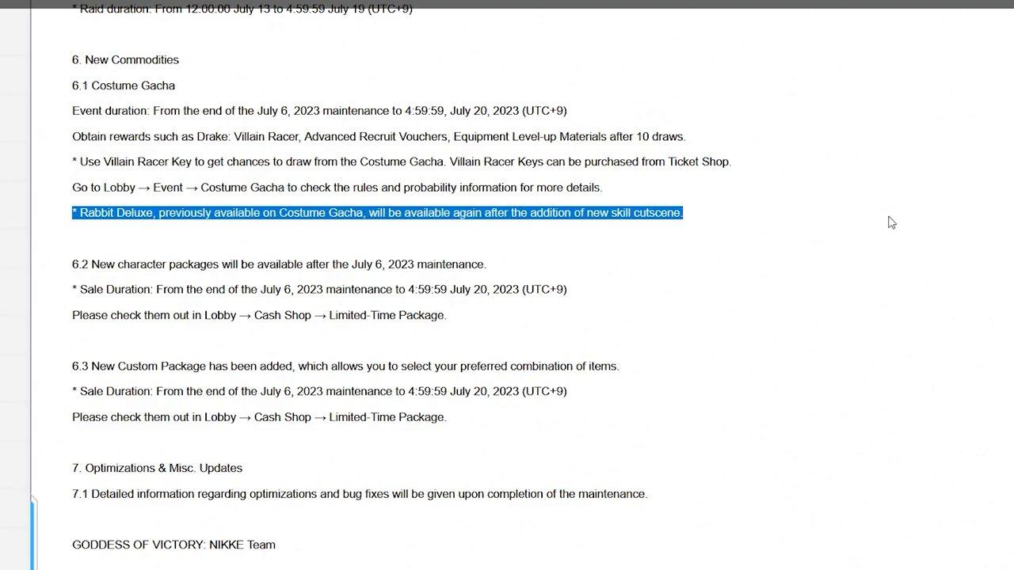
mouse_move(736, 213)
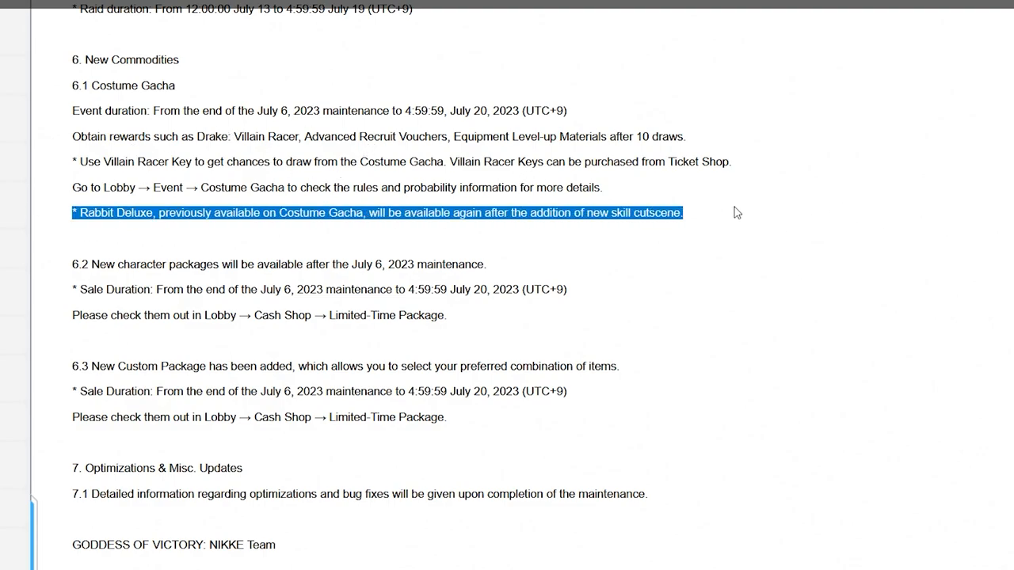
mouse_move(649, 266)
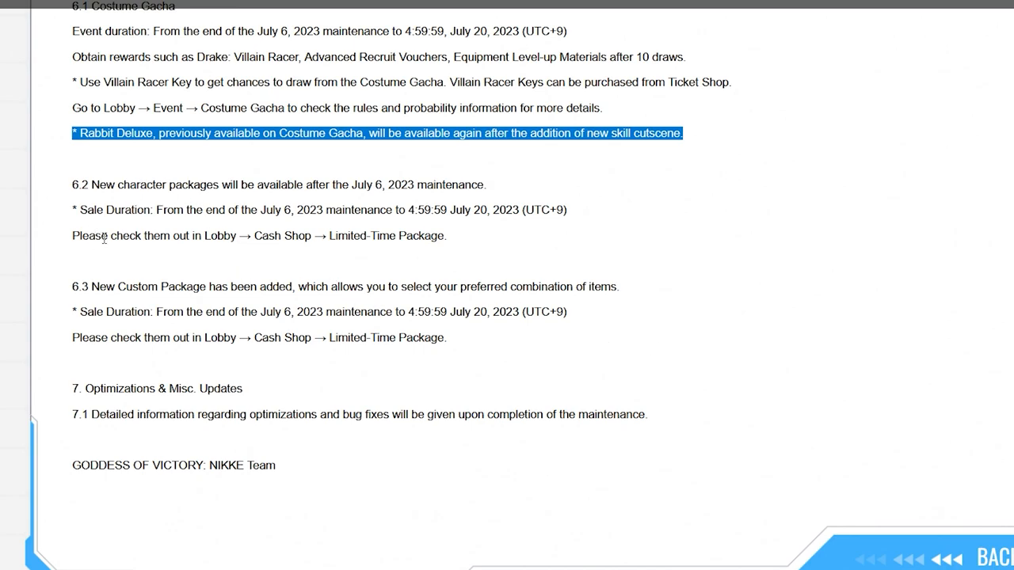
Briefly highlight the 6.3 New Custom Package line, then scroll to the Optimizations and team sign-off
click(408, 258)
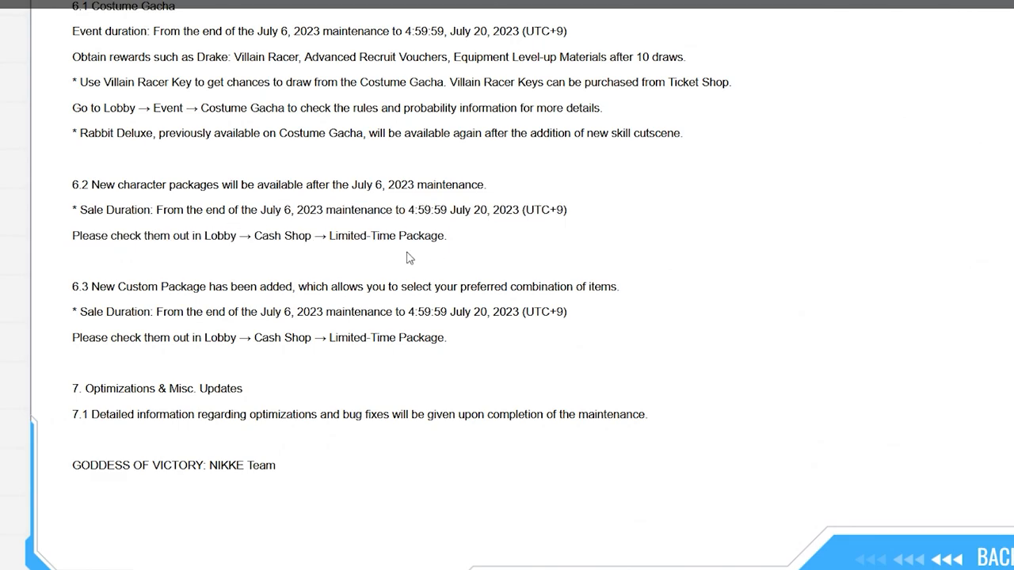
scroll(up, 3)
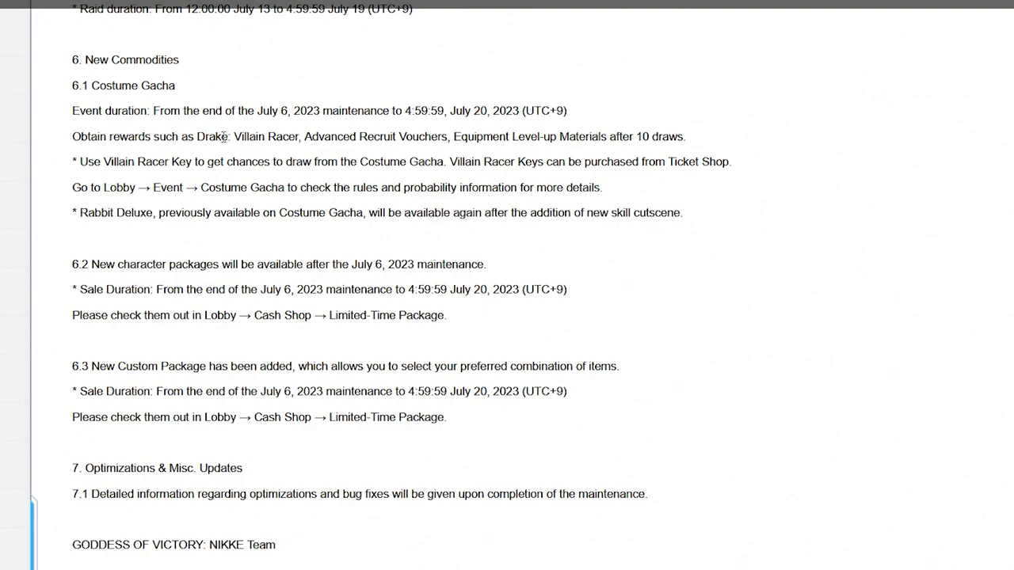
scroll(down, 3)
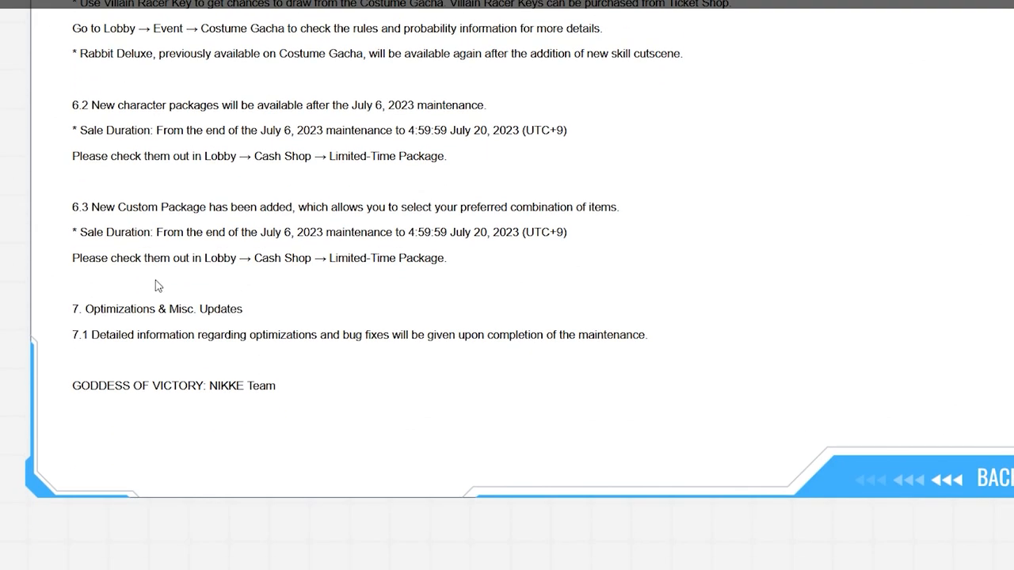
mouse_move(653, 196)
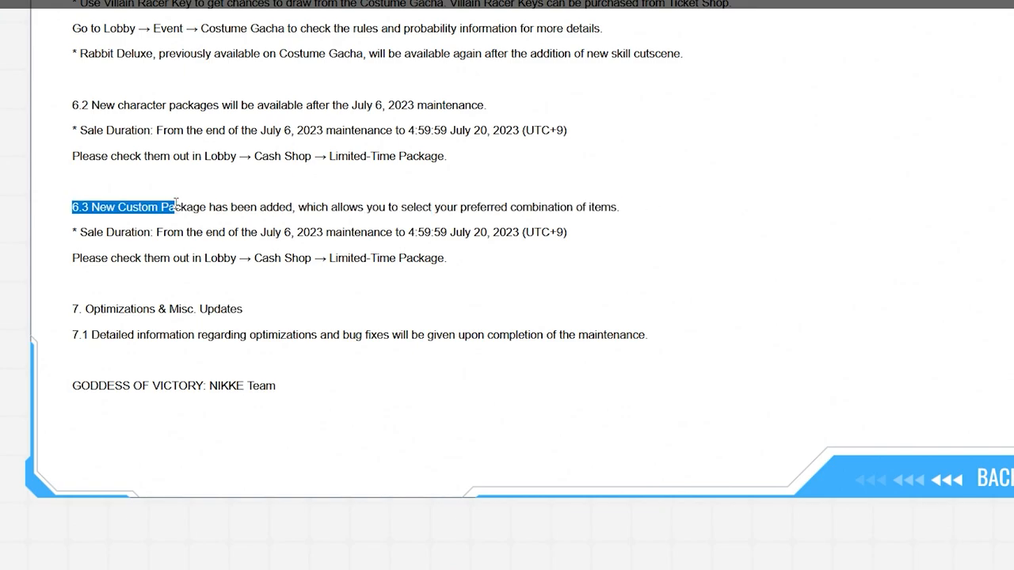
drag(158, 206, 431, 206)
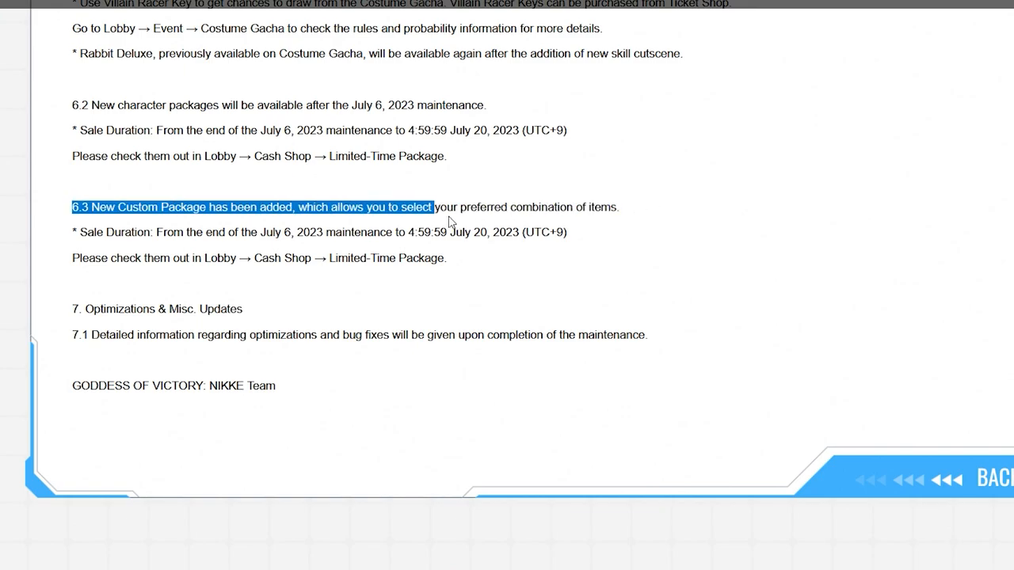
drag(434, 206, 621, 206)
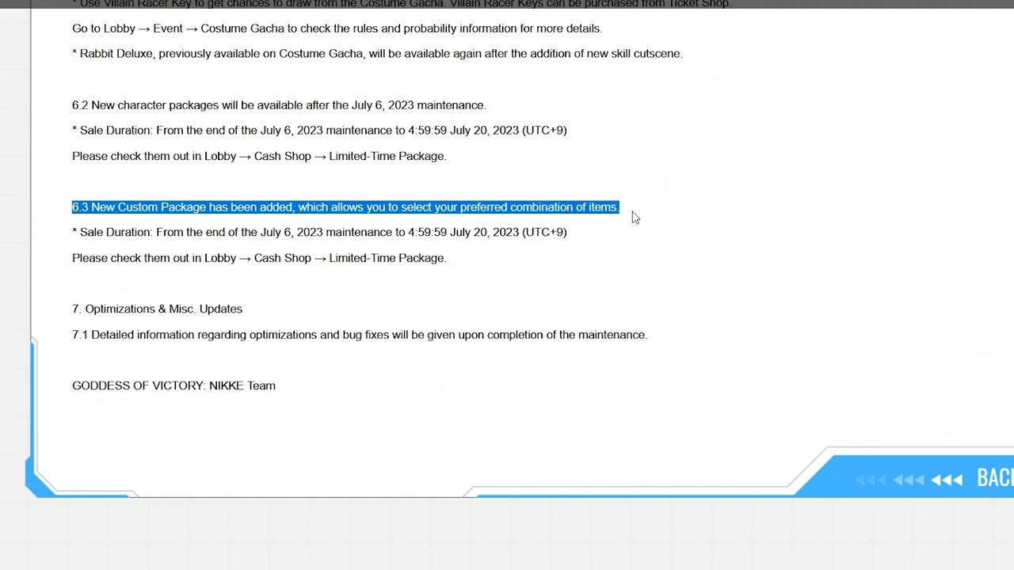
click(459, 256)
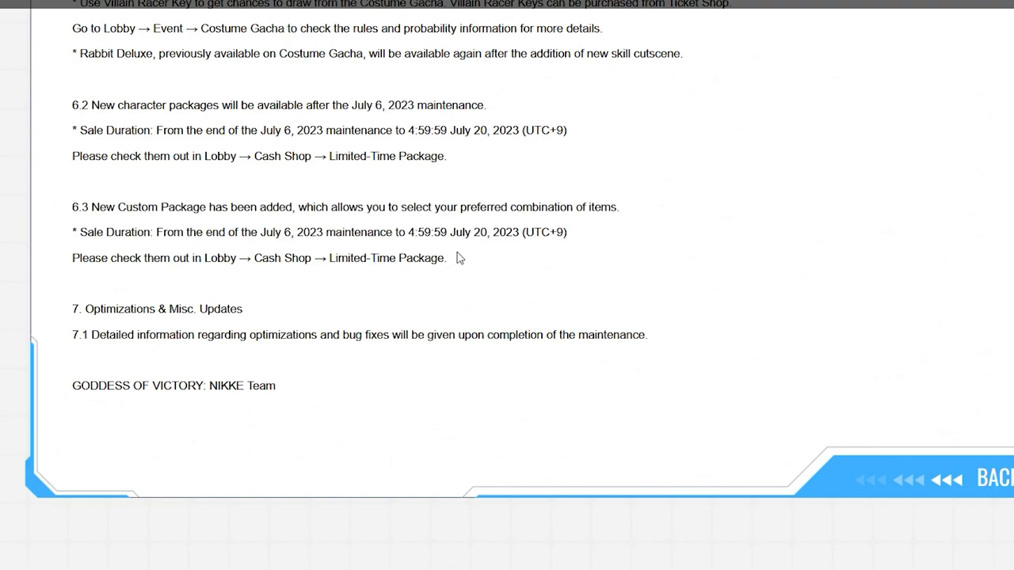
mouse_move(304, 303)
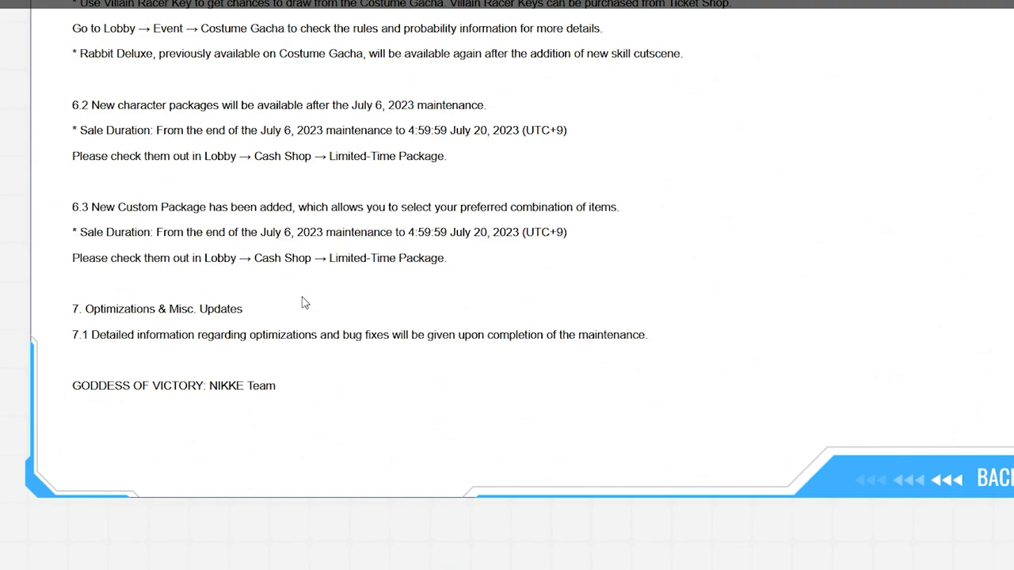
scroll(down, 3)
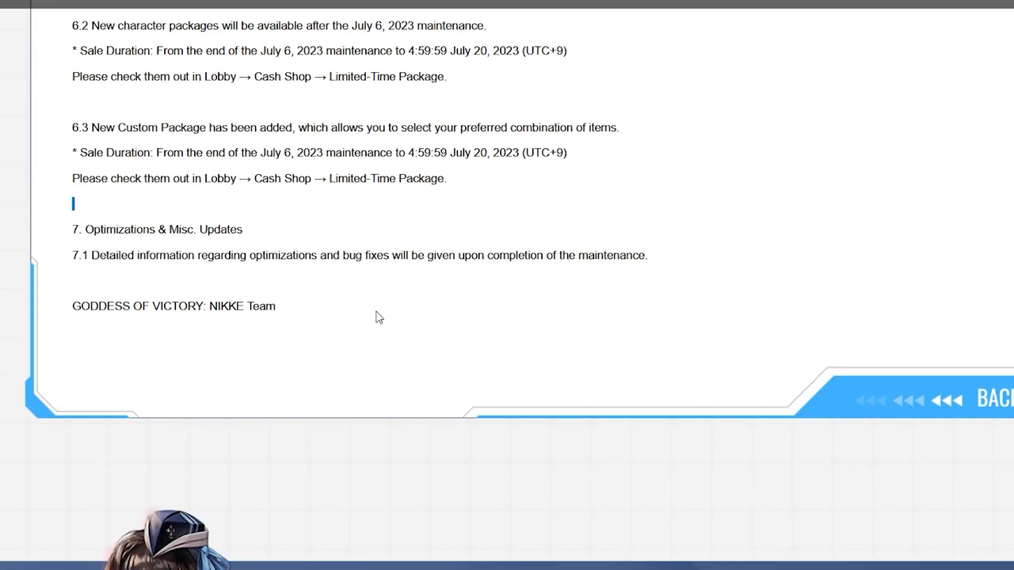
Scroll back up to the Update on July 6 title, date and opening greeting
scroll(up, 3)
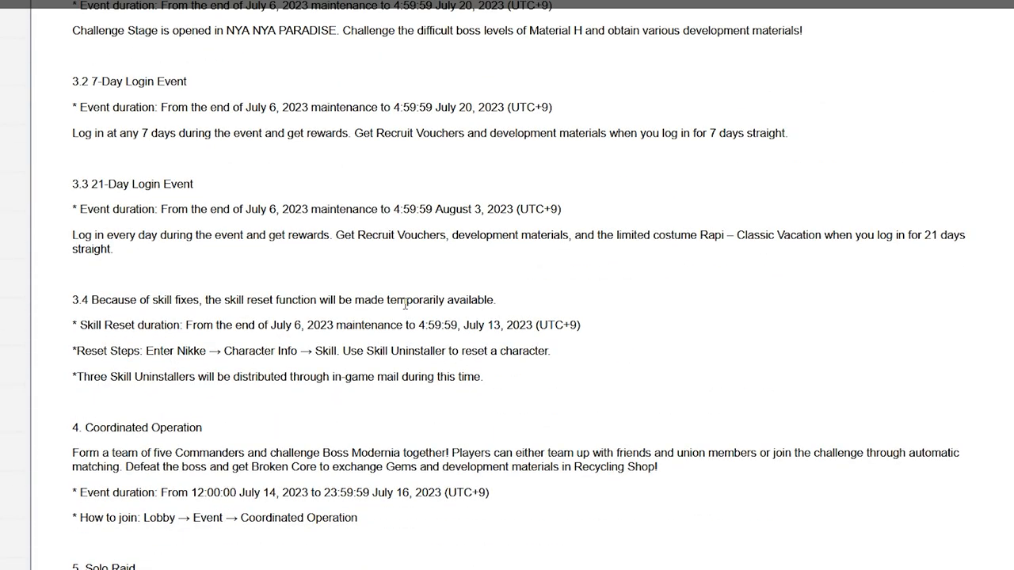
scroll(up, 3)
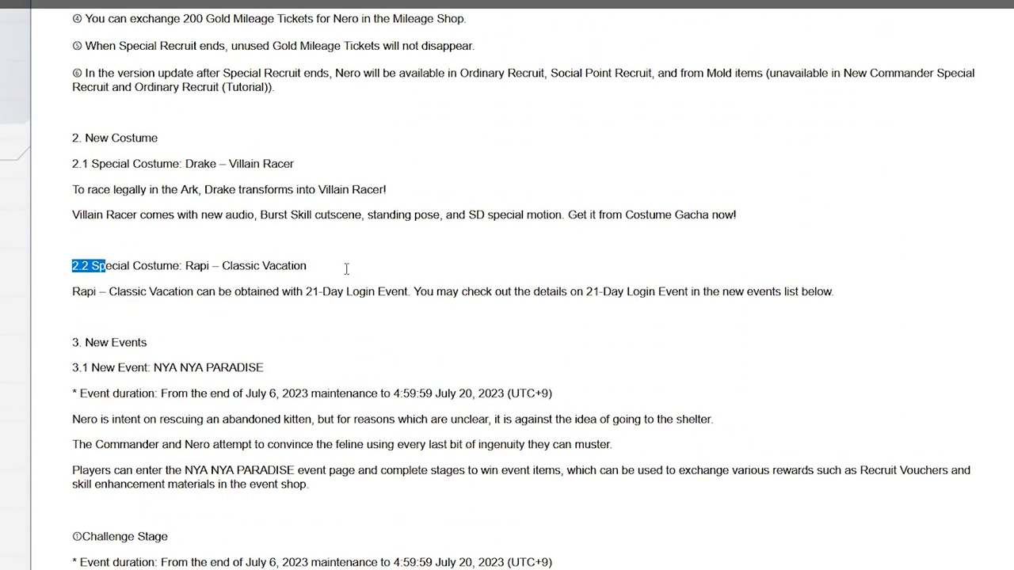
scroll(down, 3)
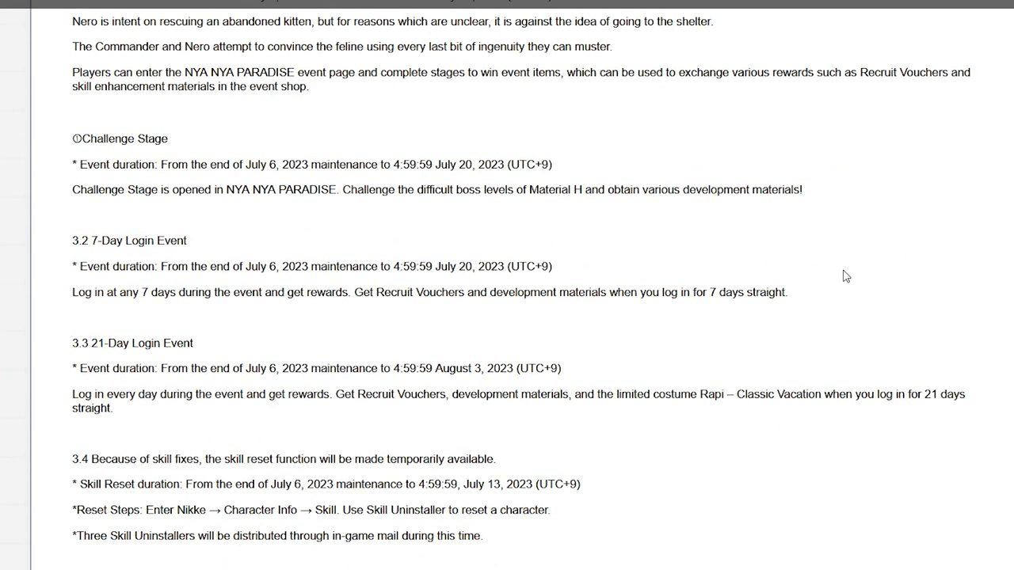
scroll(up, 3)
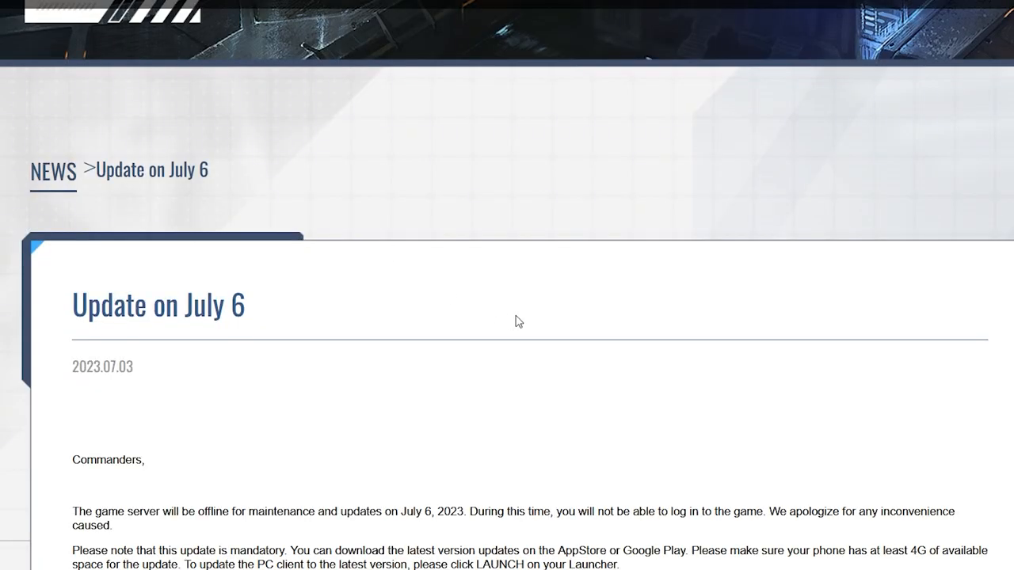
mouse_move(545, 313)
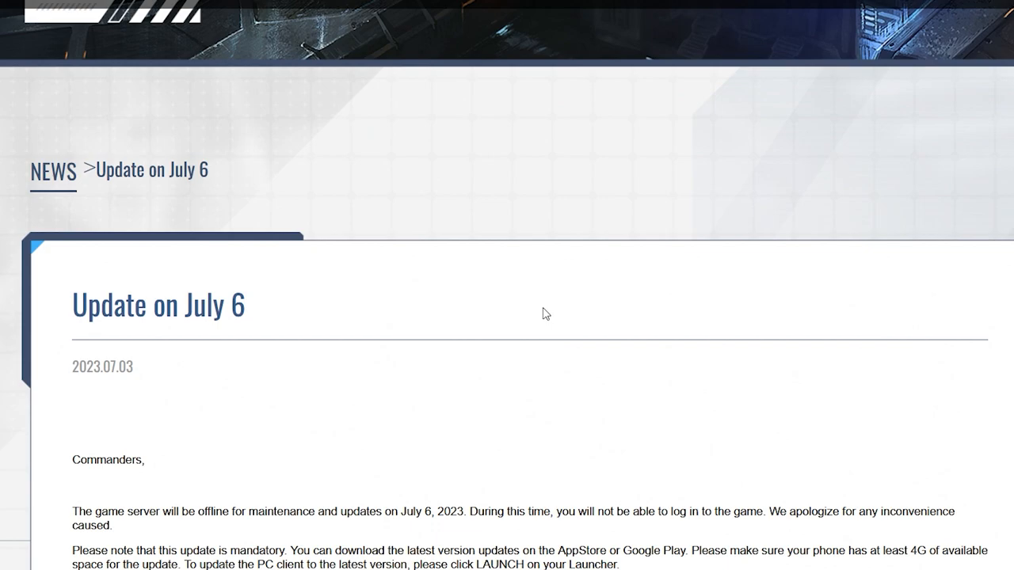
mouse_move(557, 311)
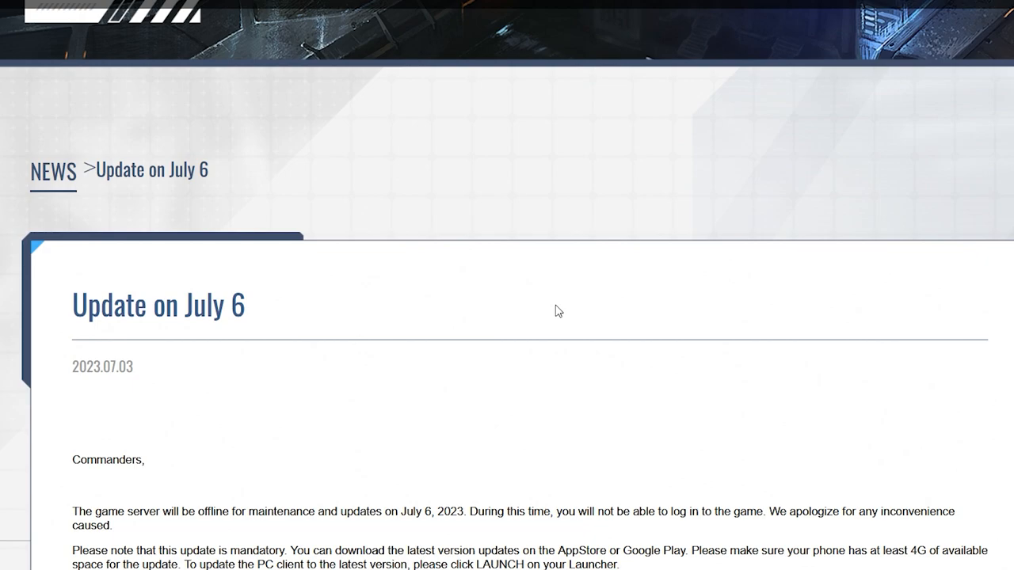